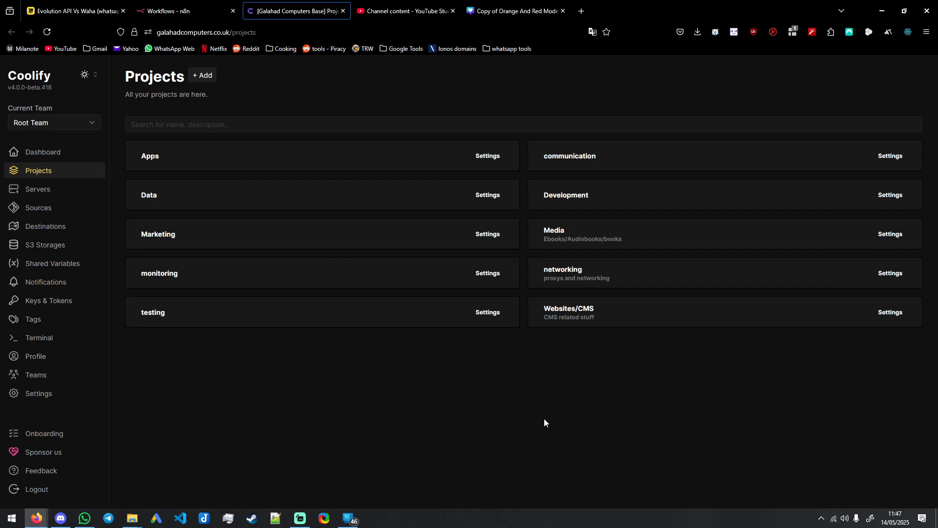
pyautogui.moveTo(548, 416)
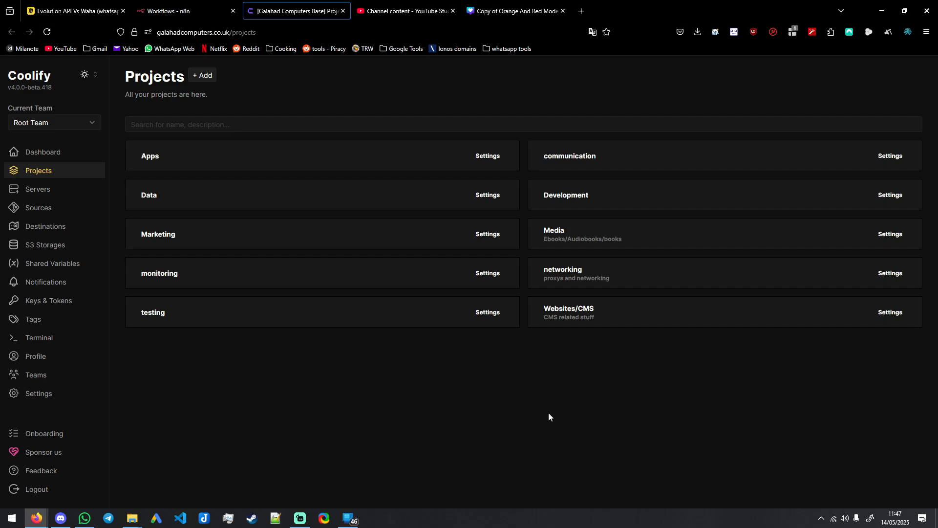
pyautogui.moveTo(484, 392)
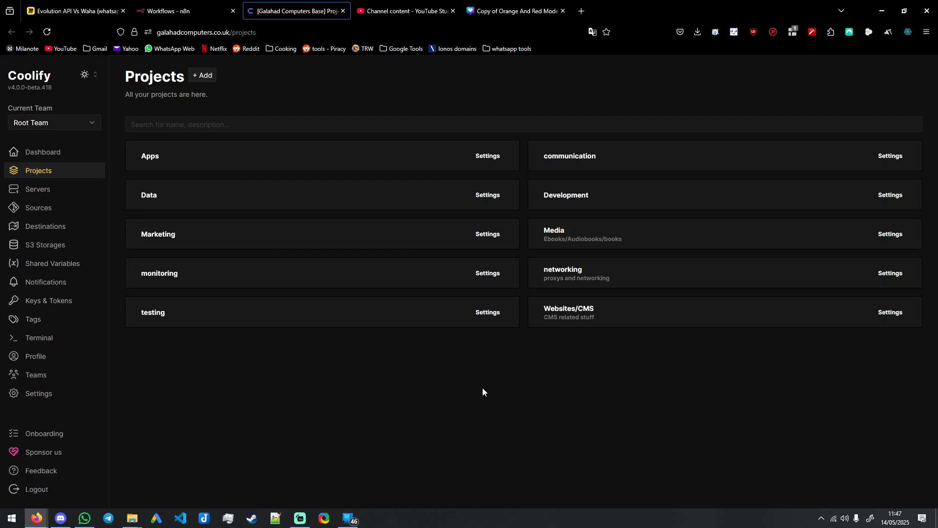
pyautogui.moveTo(366, 195)
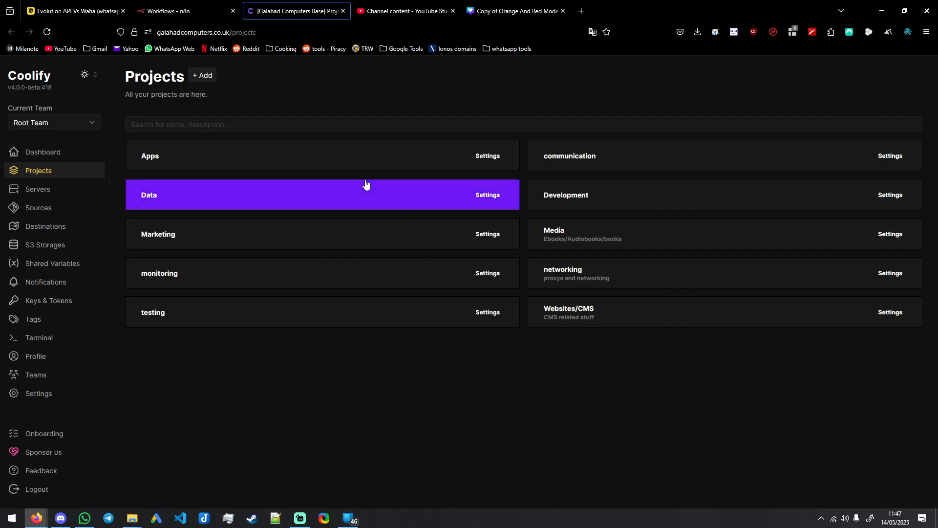
pyautogui.moveTo(444, 92)
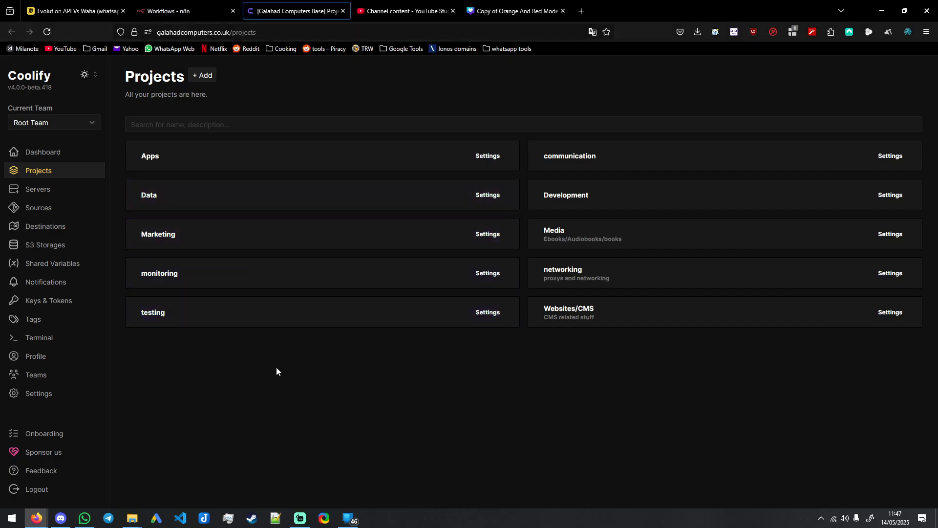
pyautogui.moveTo(250, 312)
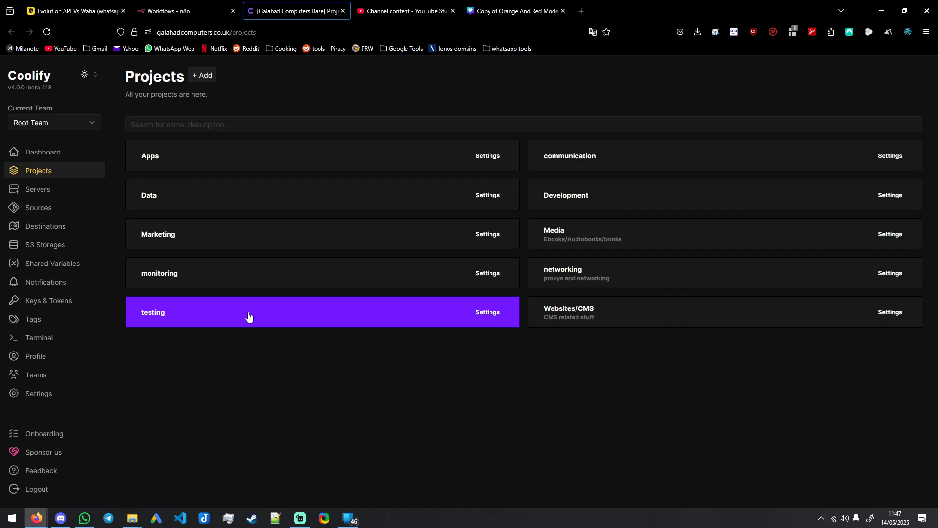
pyautogui.moveTo(239, 358)
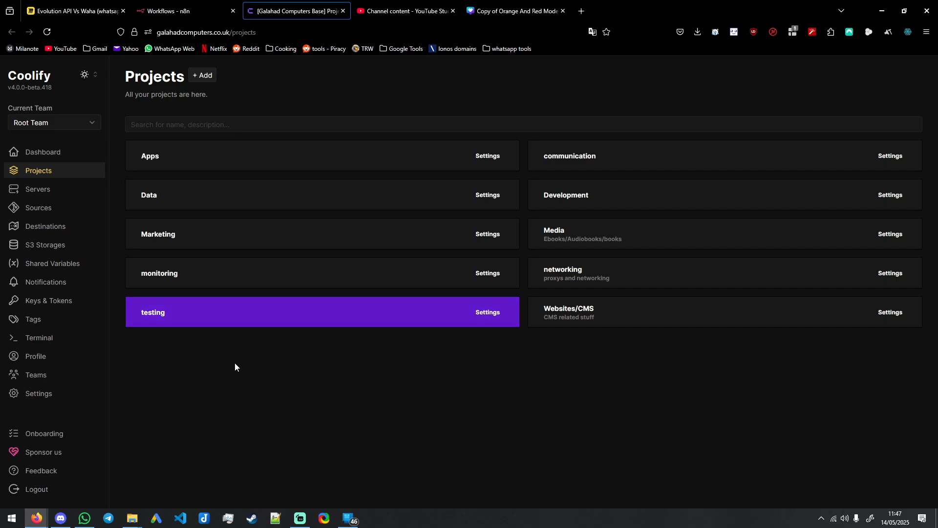
pyautogui.moveTo(243, 390)
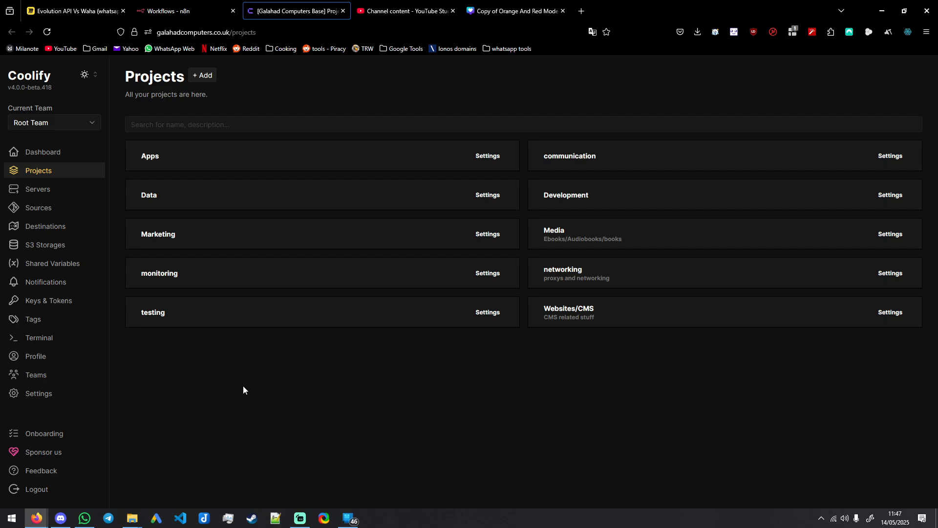
pyautogui.moveTo(257, 392)
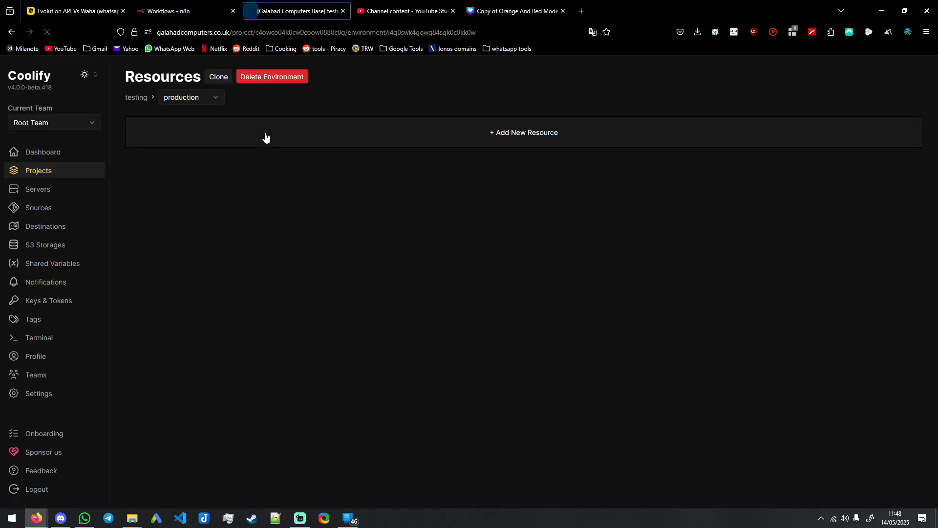
# - Search the new-resource catalogue for 'evolut' to find the Evolution API service
pyautogui.click(522, 132)
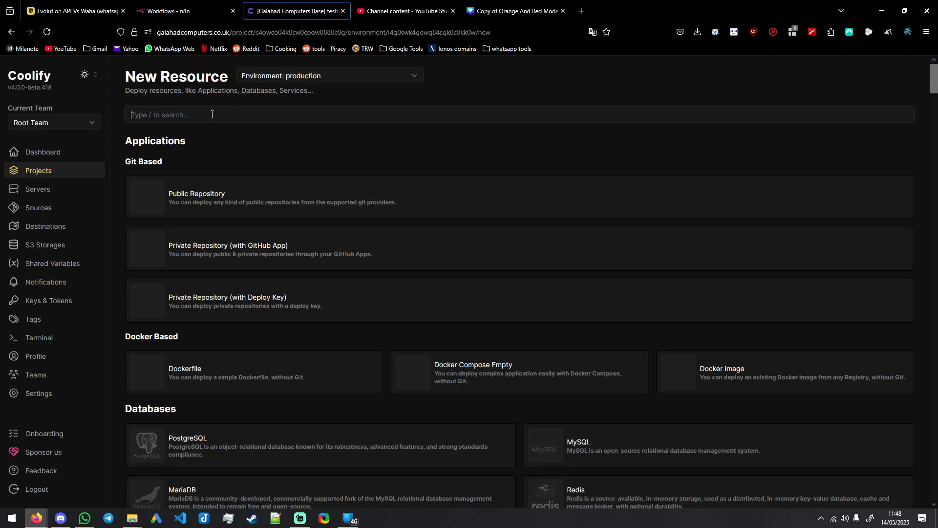
pyautogui.write('evolut')
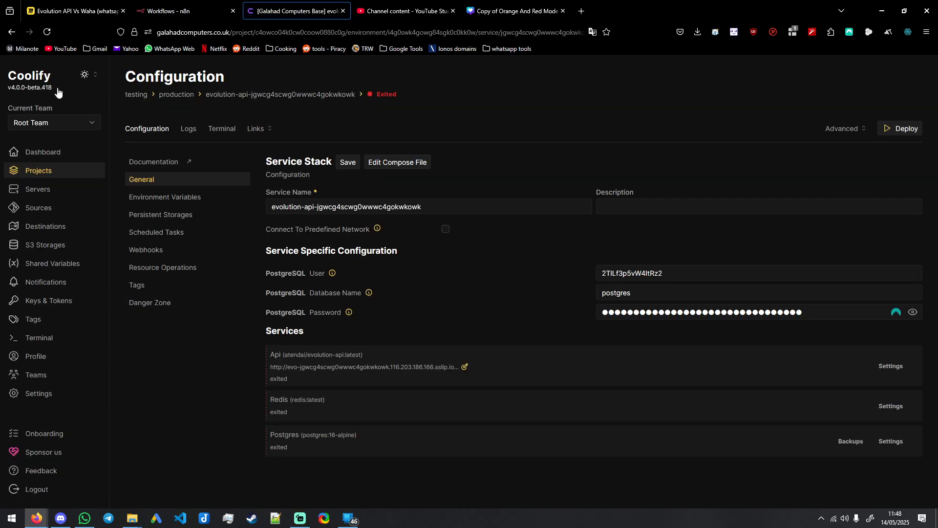
pyautogui.moveTo(366, 191)
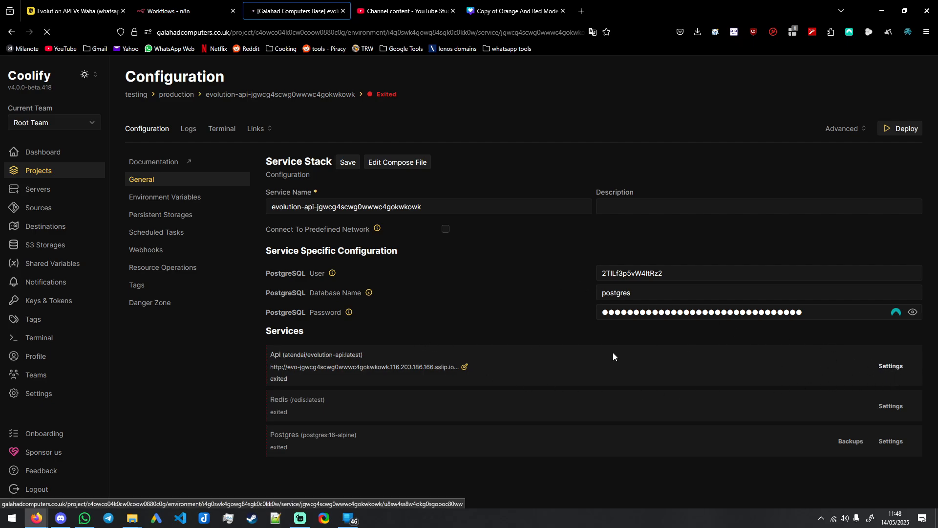
pyautogui.click(359, 32)
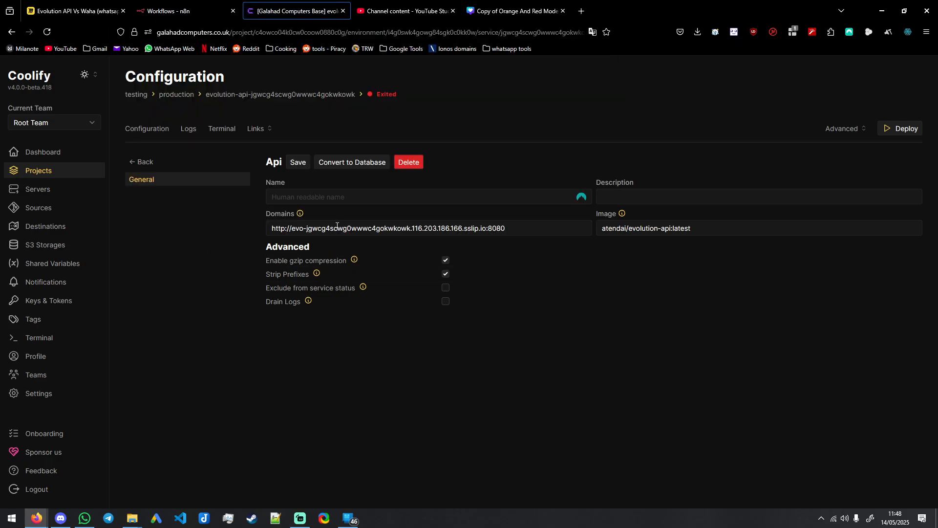
pyautogui.write('https://evgalahadcomputers.co.uk')
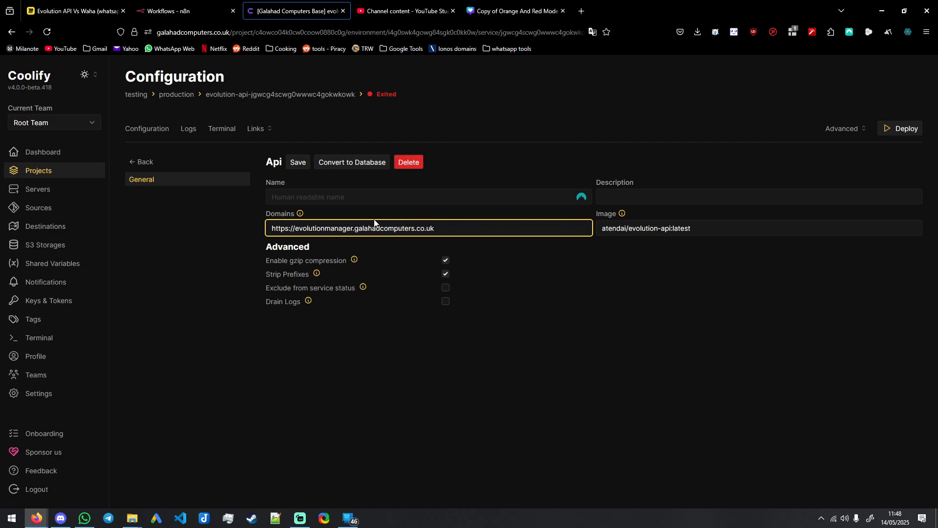
pyautogui.click(297, 162)
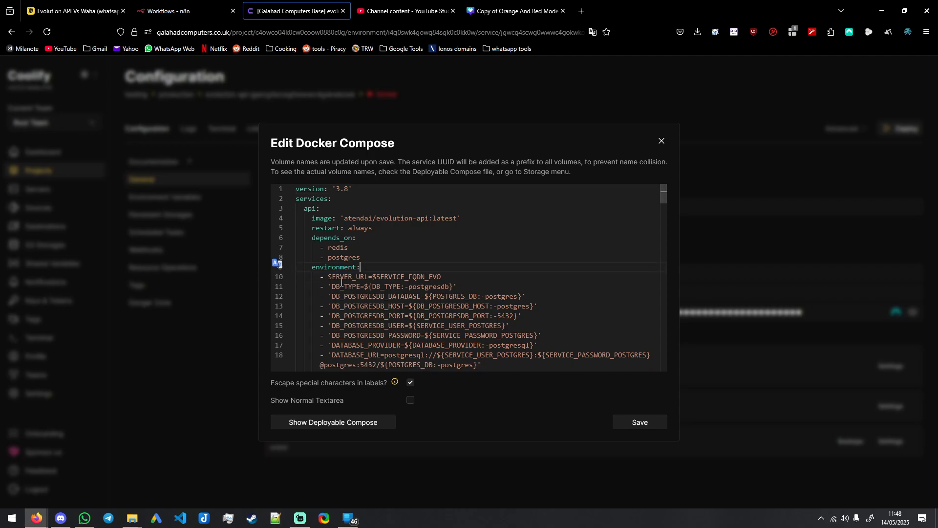
pyautogui.doubleClick(407, 277)
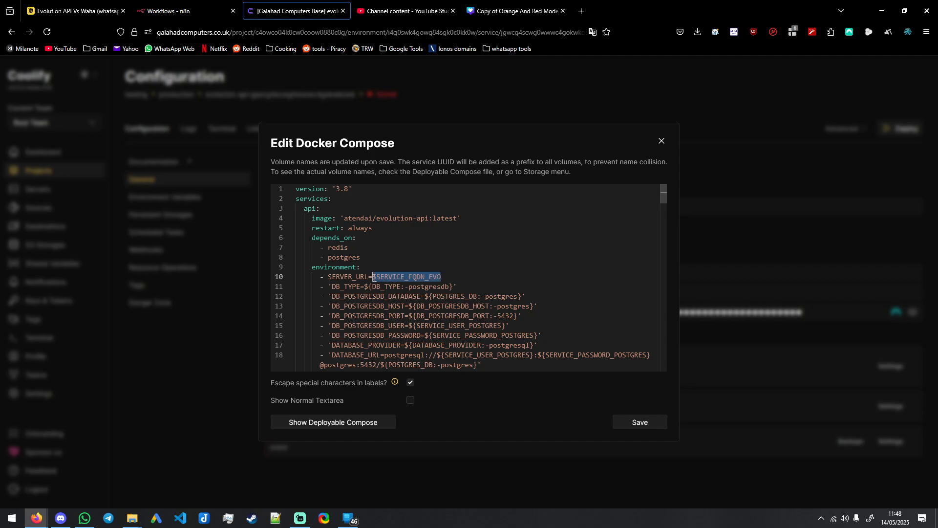
pyautogui.write('https://evolutionmanager.galahadcomputers.co.uk')
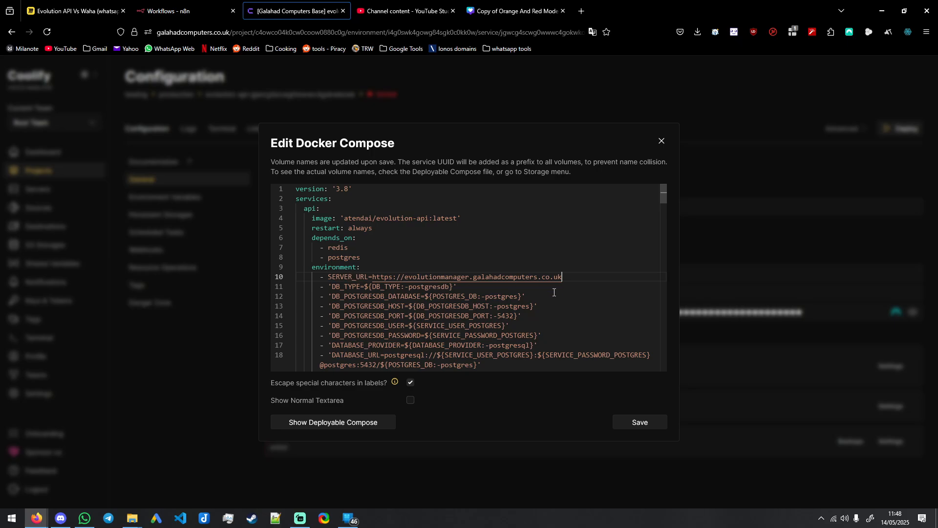
pyautogui.click(638, 423)
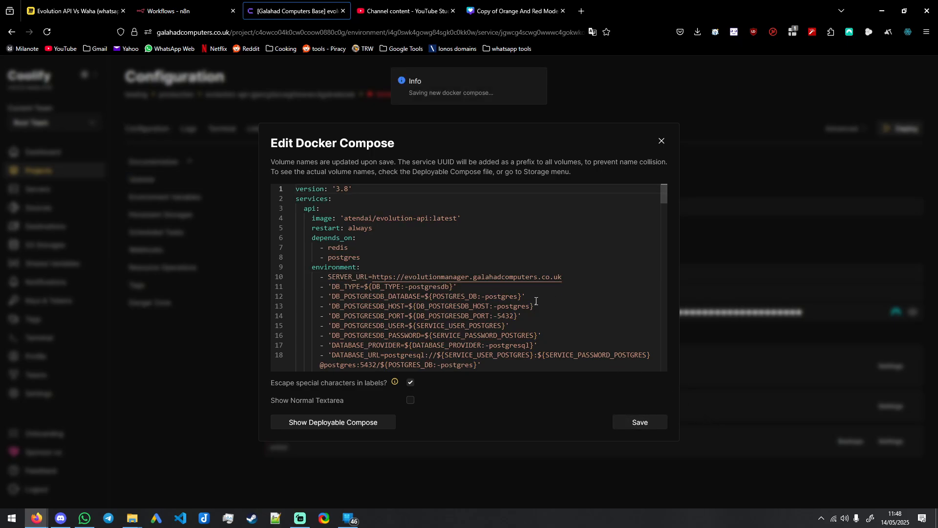
pyautogui.click(638, 422)
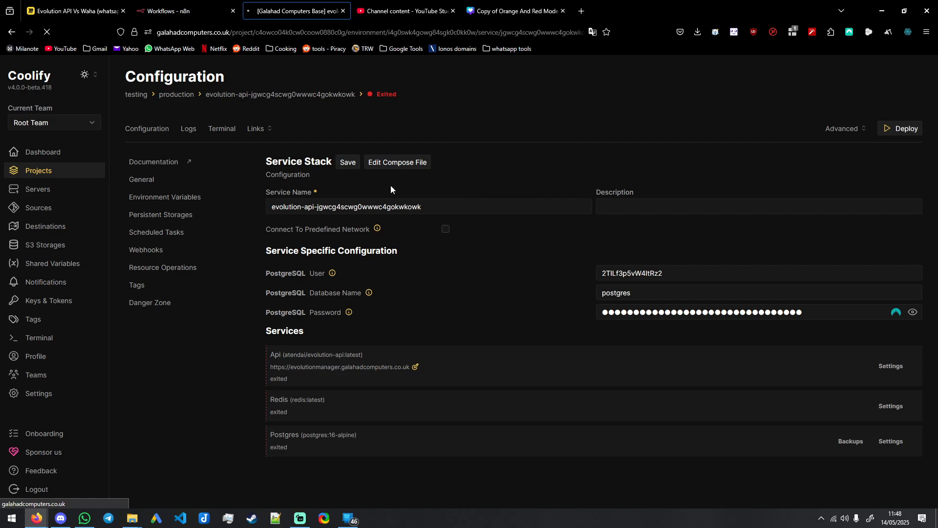
pyautogui.click(165, 196)
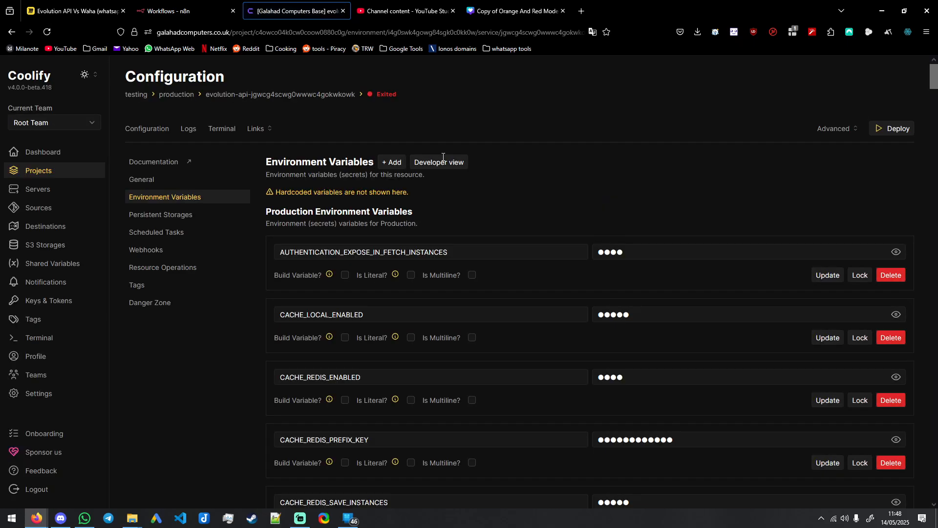
pyautogui.click(438, 162)
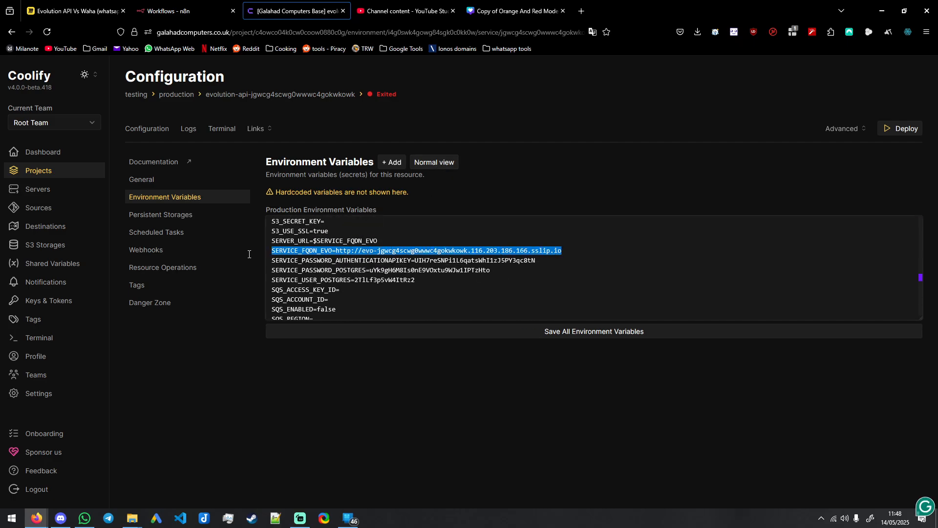
pyautogui.press('Delete')
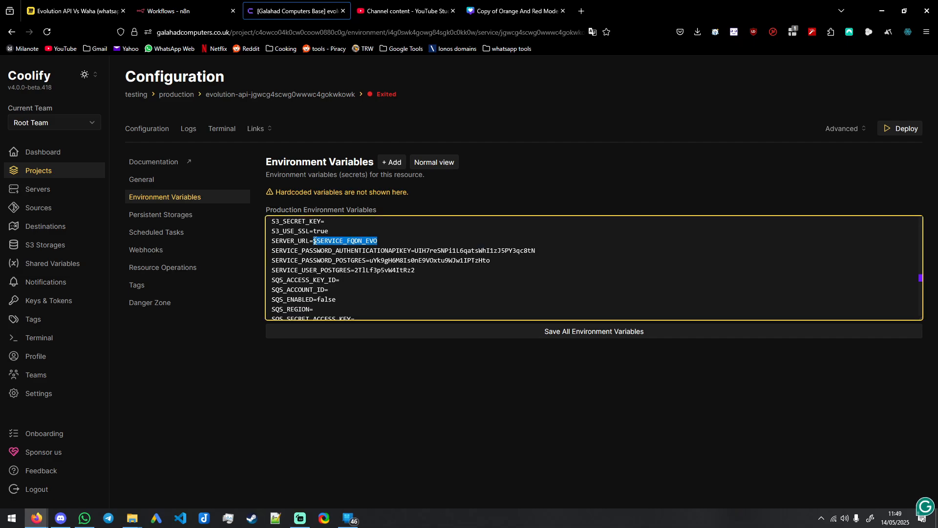
pyautogui.write('https://evolutionmanager.galahadcomputers.co.uk')
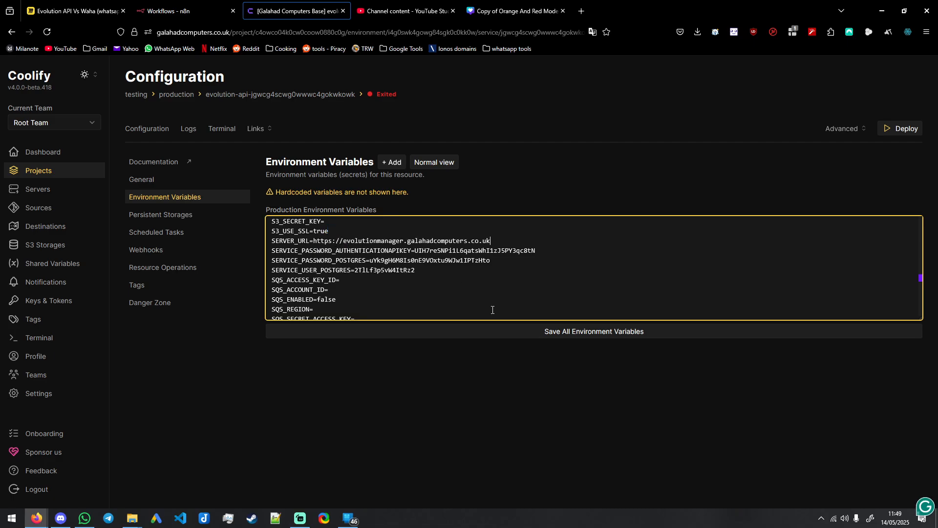
pyautogui.click(594, 331)
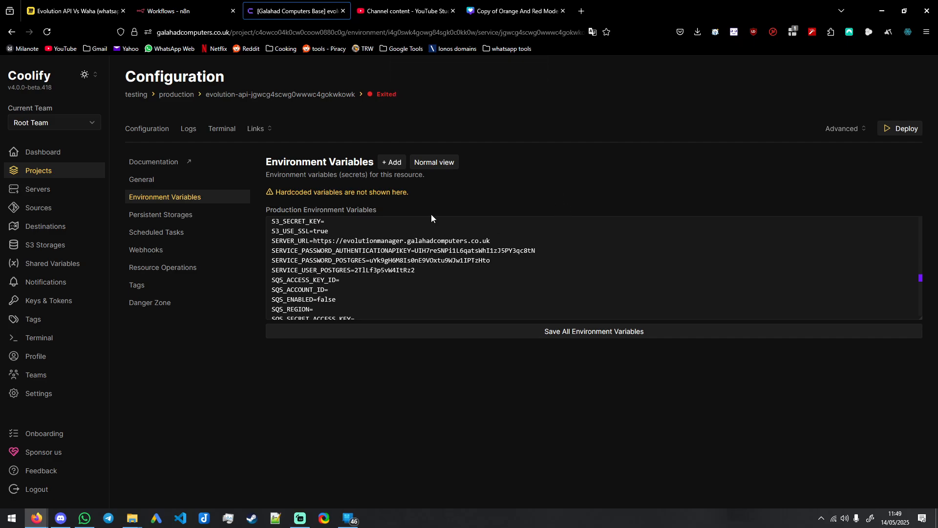
pyautogui.moveTo(891, 147)
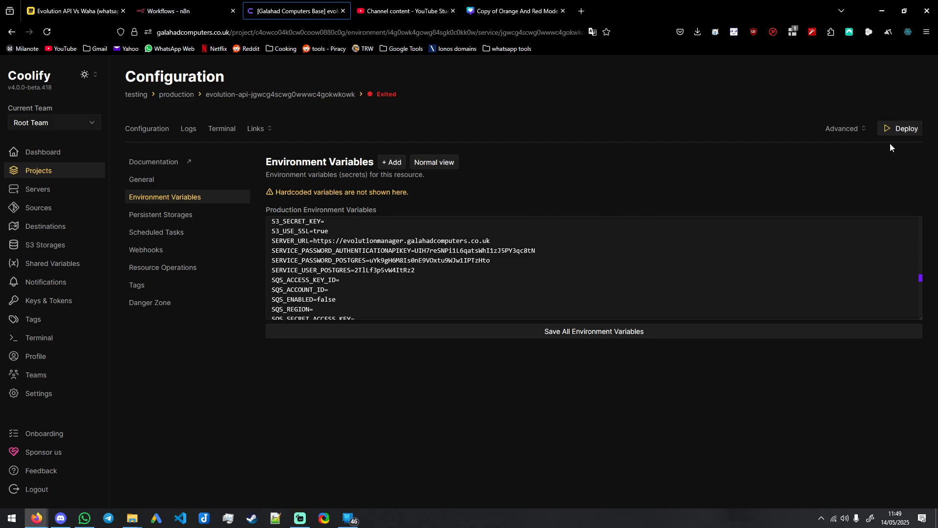
# - Deploy the Evolution API stack and close the startup logs once the containers are running
pyautogui.click(903, 128)
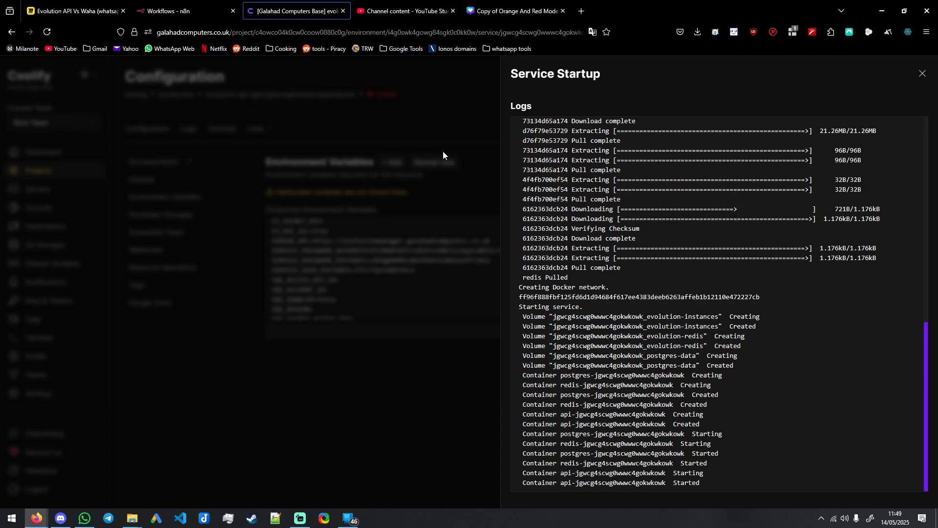
pyautogui.moveTo(900, 87)
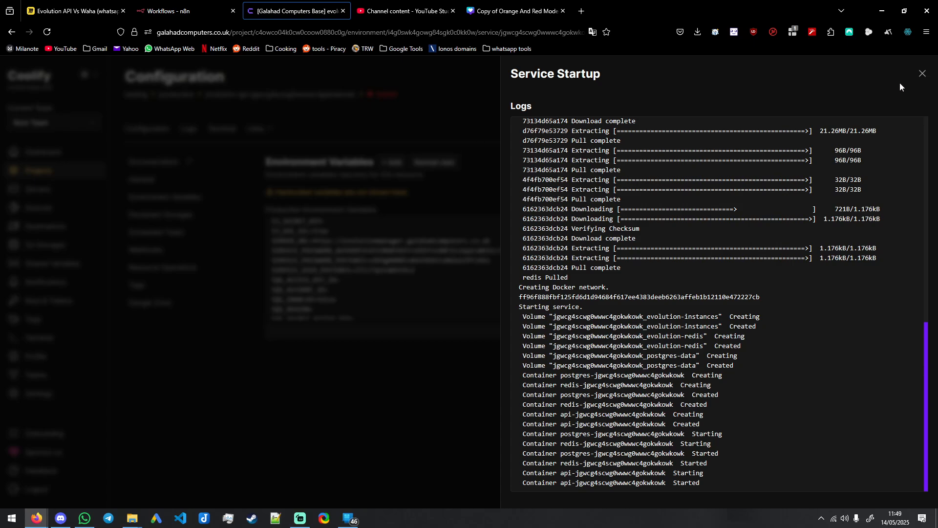
pyautogui.click(922, 73)
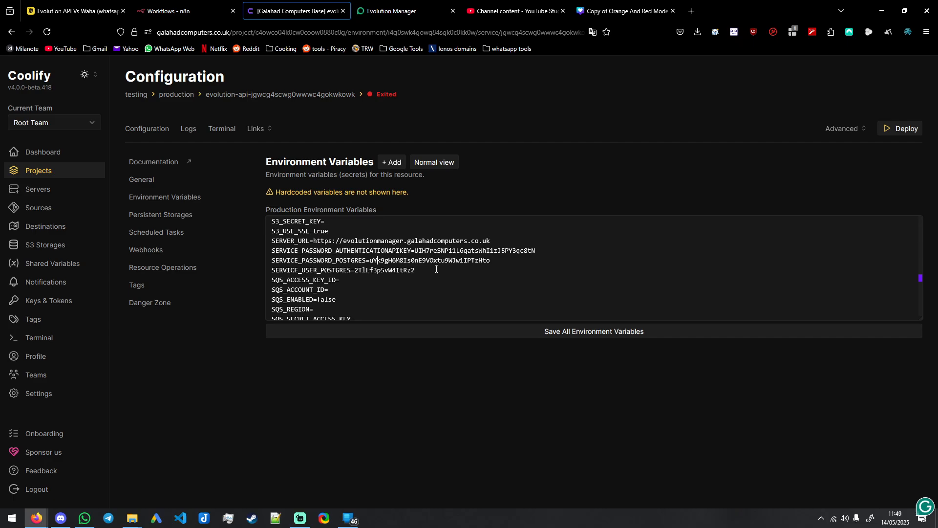
# - Copy the SERVICE_PASSWORD_AUTHENTICATIONAPIKEY value and switch to the Evolution Manager page
pyautogui.doubleClick(475, 250)
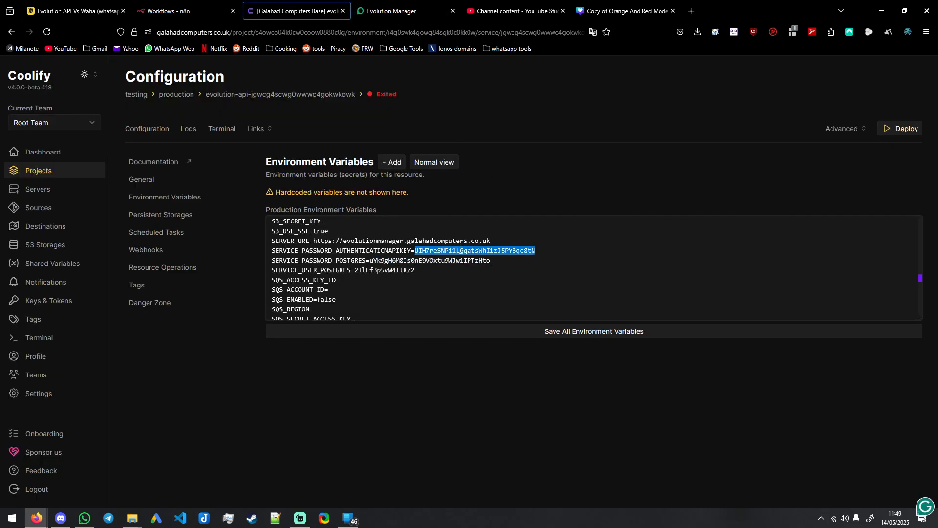
pyautogui.moveTo(405, 62)
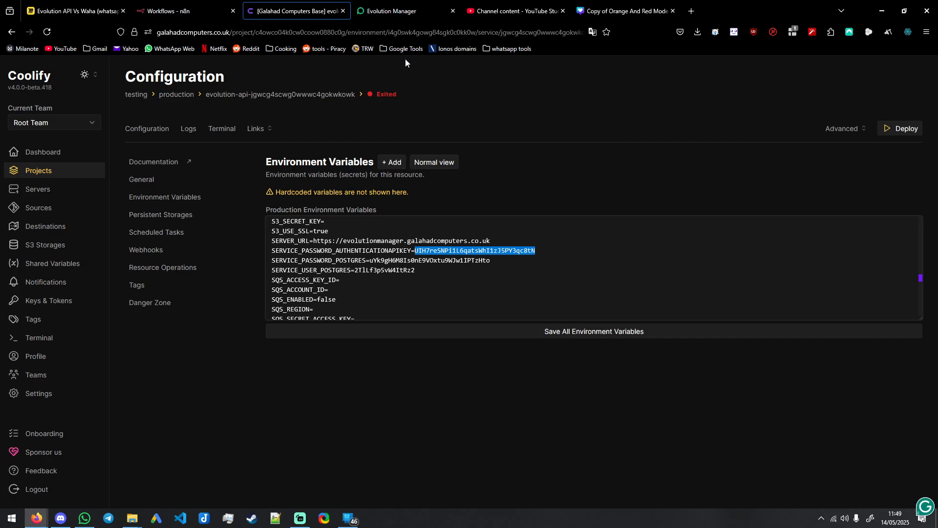
pyautogui.click(407, 11)
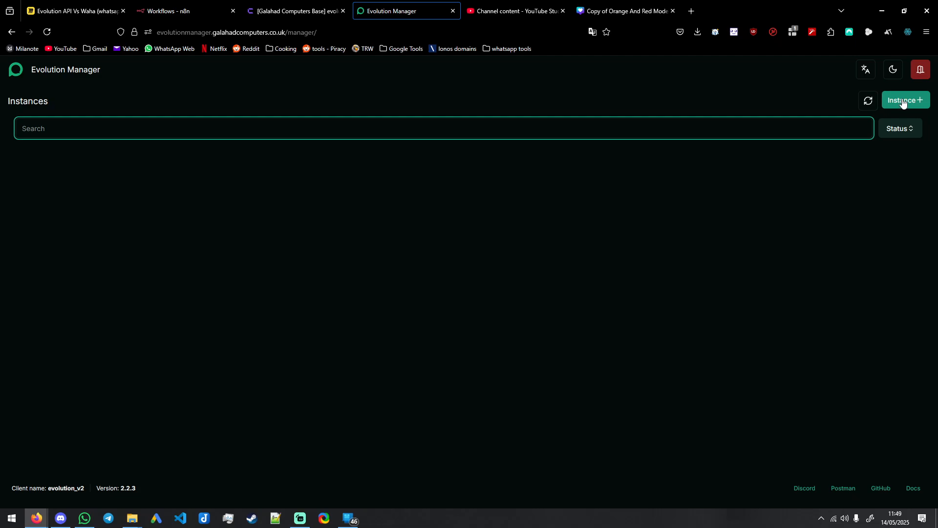
# - Log in with the global API key and keep the interface language as English
pyautogui.click(905, 100)
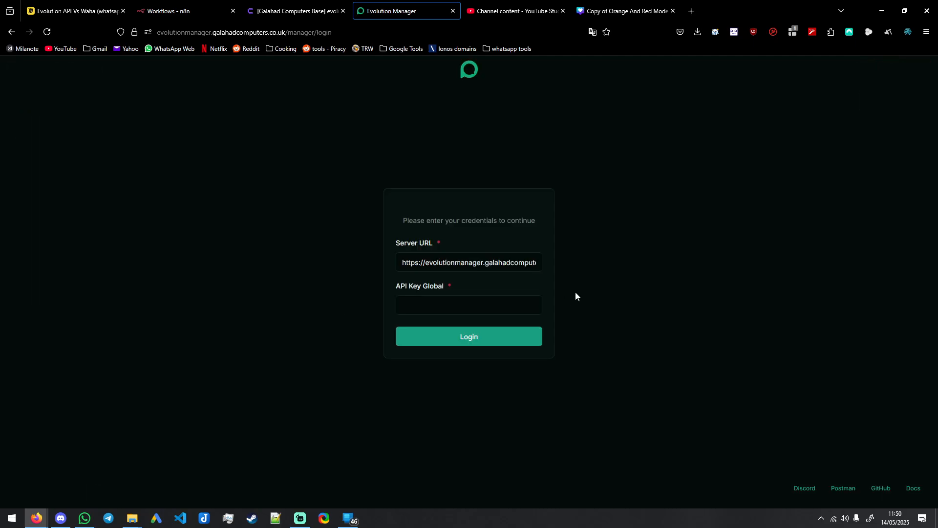
pyautogui.click(468, 305)
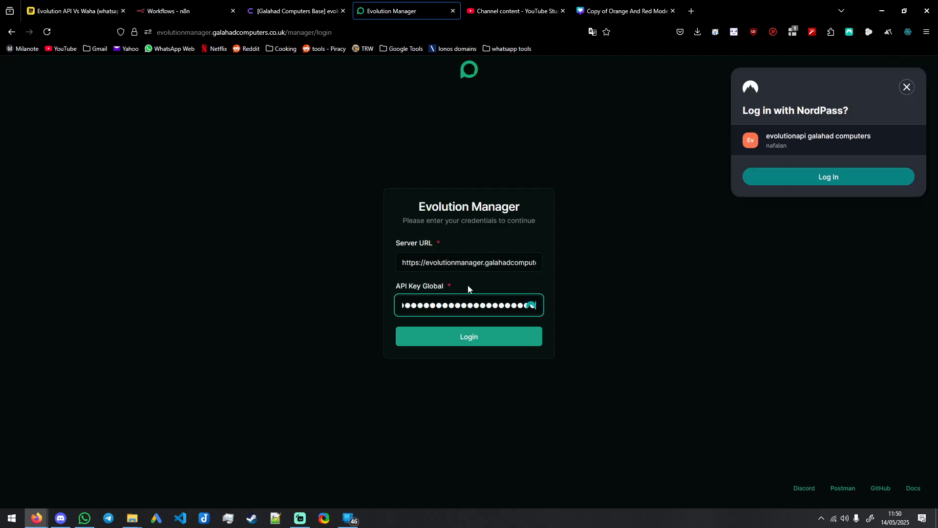
pyautogui.click(468, 335)
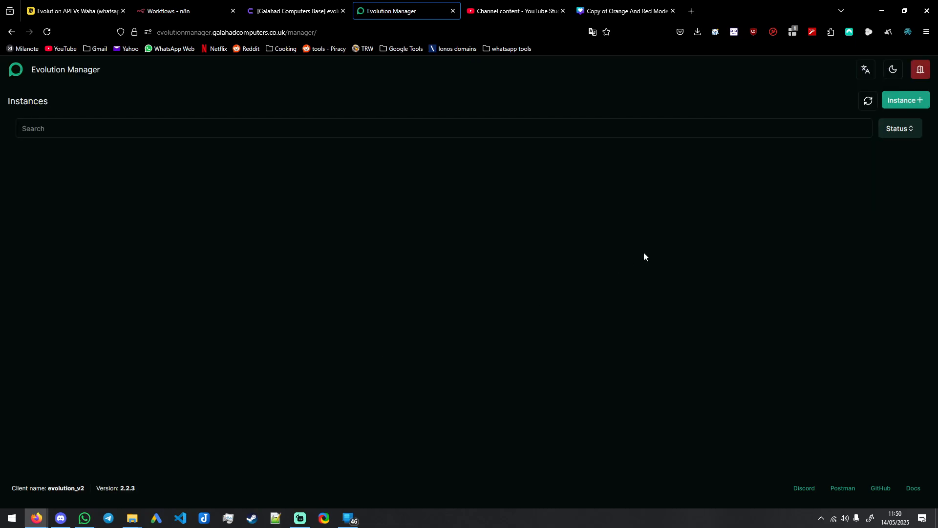
pyautogui.click(865, 70)
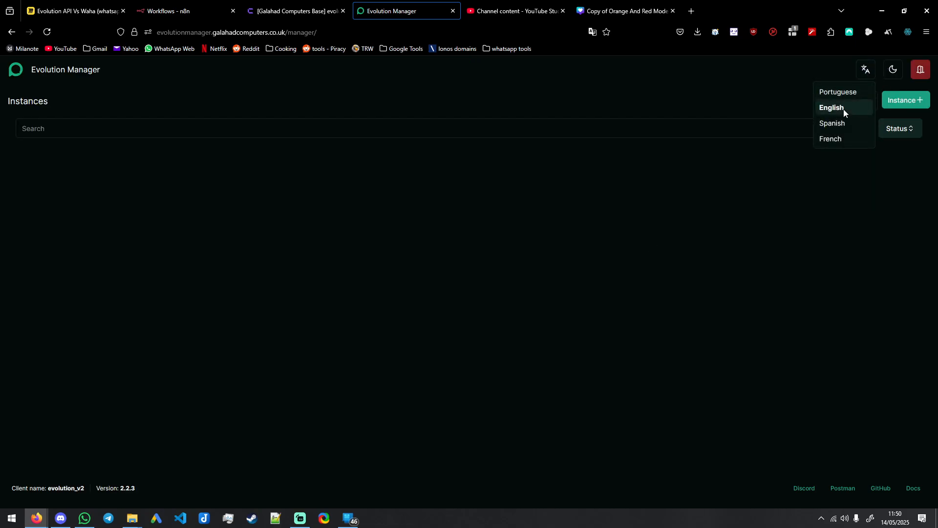
pyautogui.click(831, 107)
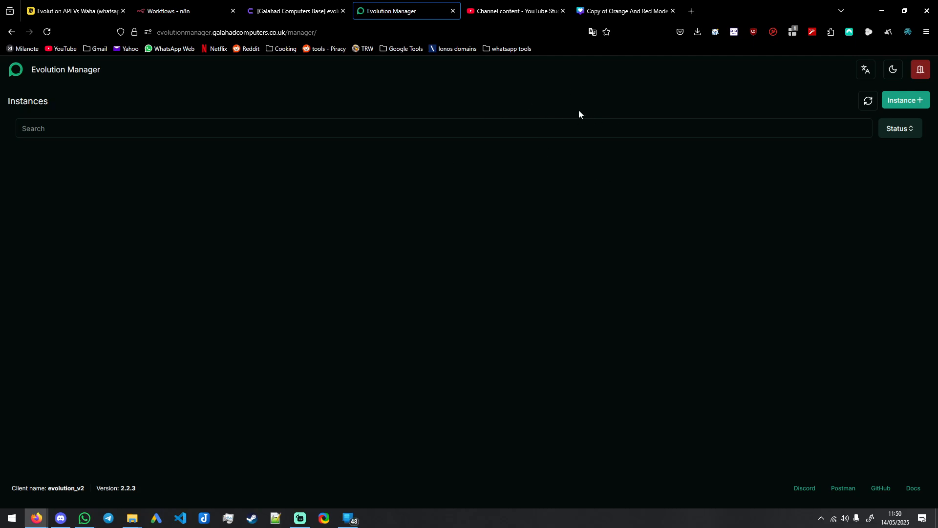
pyautogui.click(865, 70)
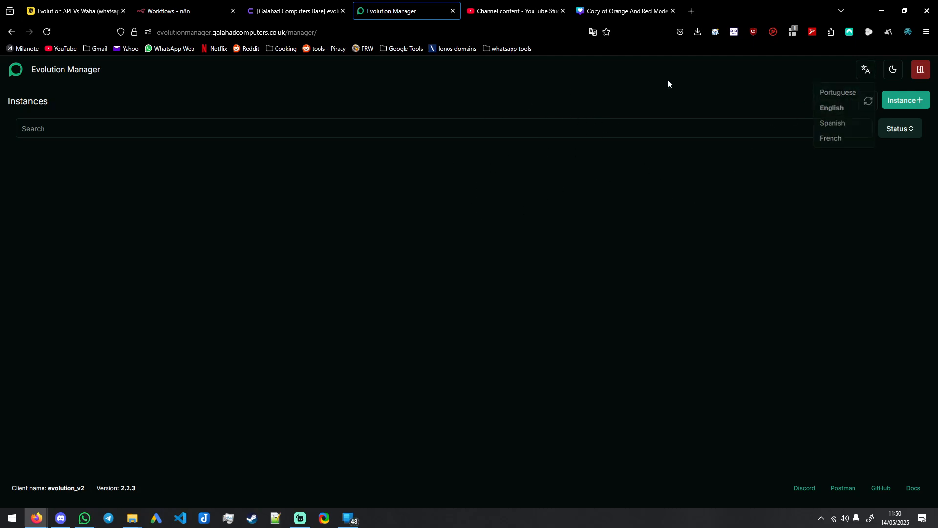
pyautogui.click(905, 100)
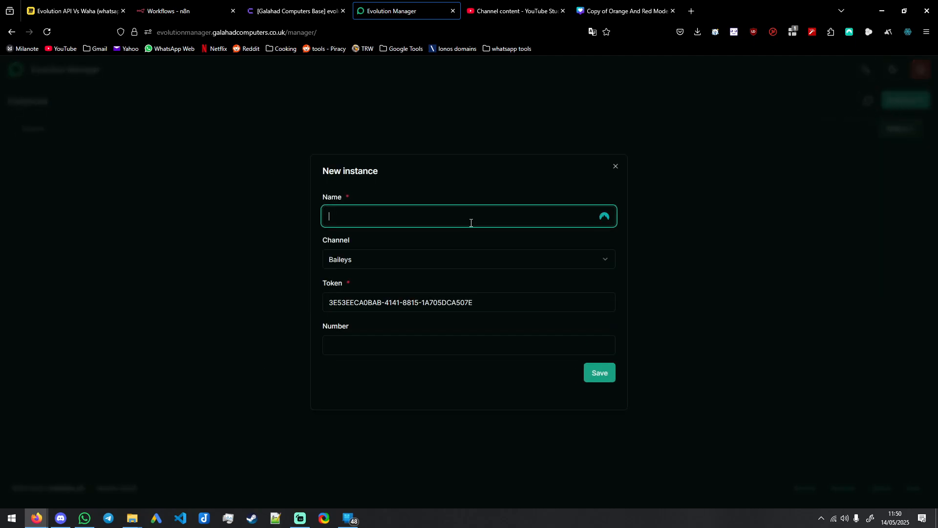
pyautogui.write('testing_')
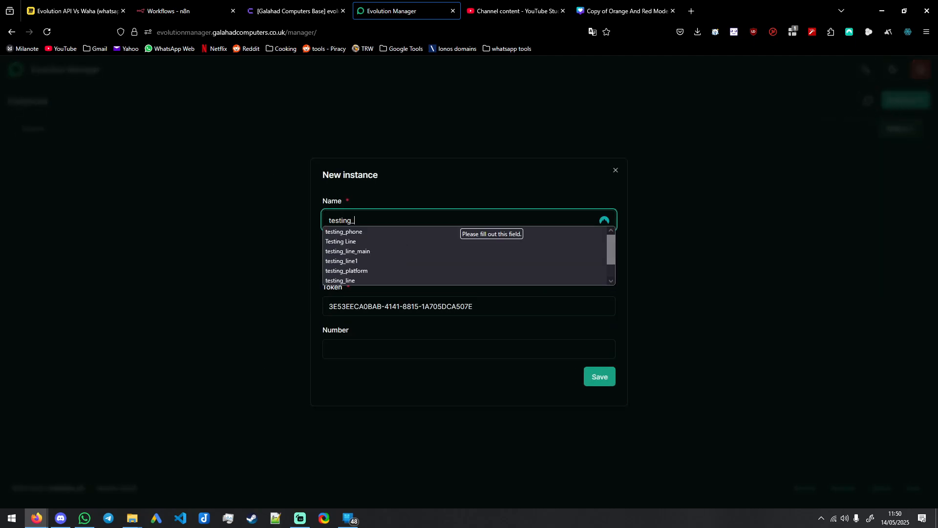
pyautogui.click(343, 233)
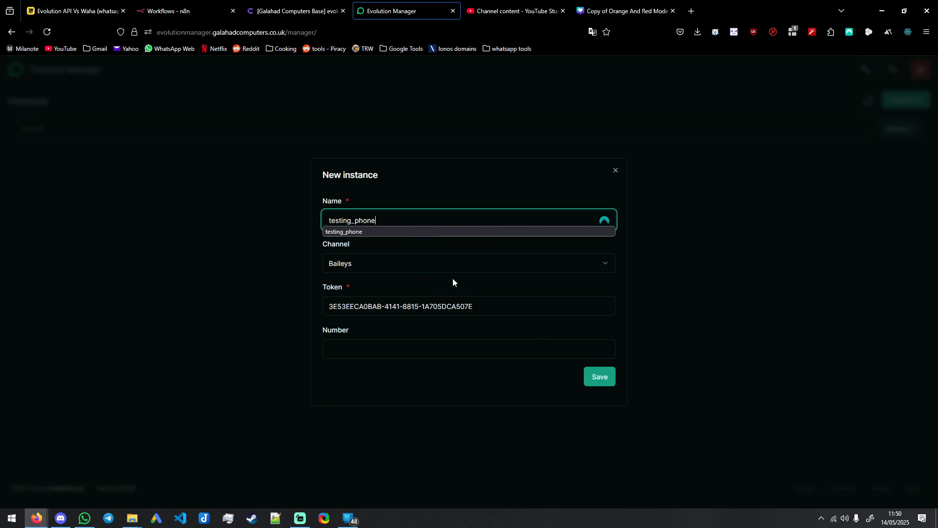
pyautogui.click(468, 263)
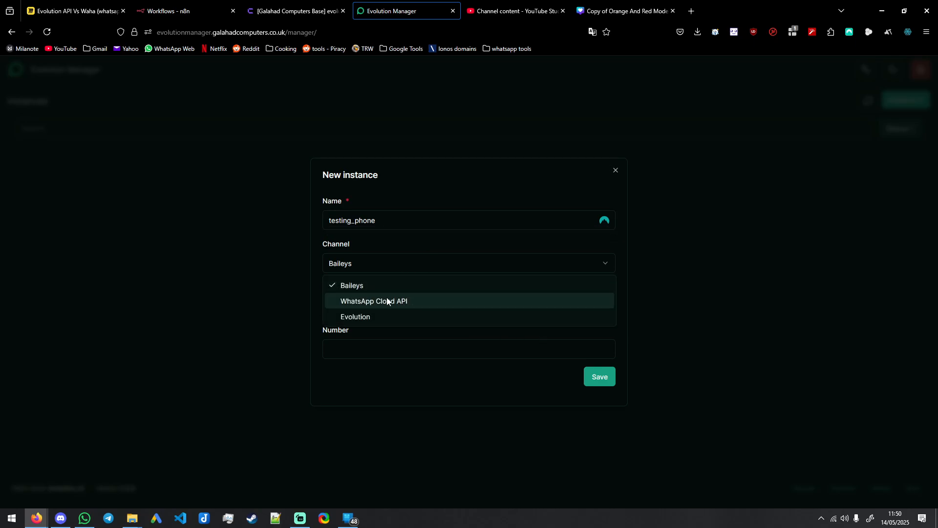
pyautogui.moveTo(372, 316)
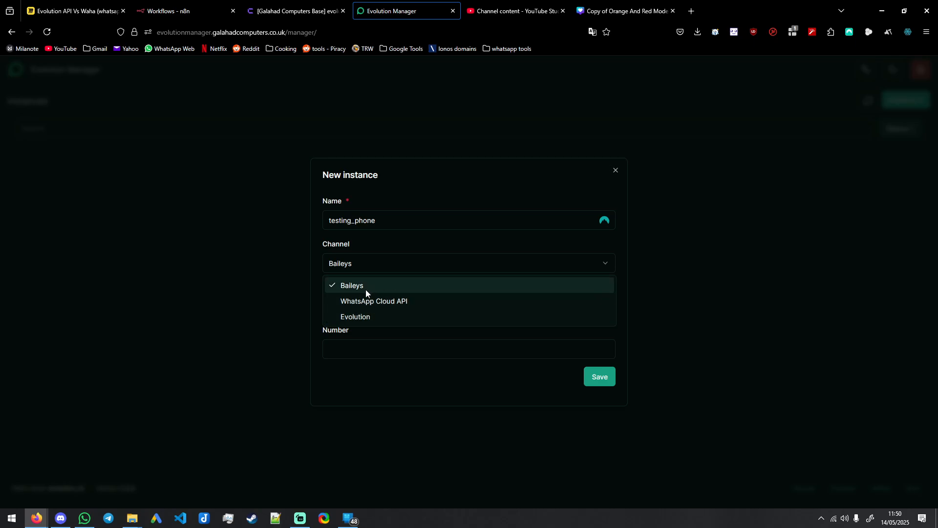
pyautogui.click(352, 284)
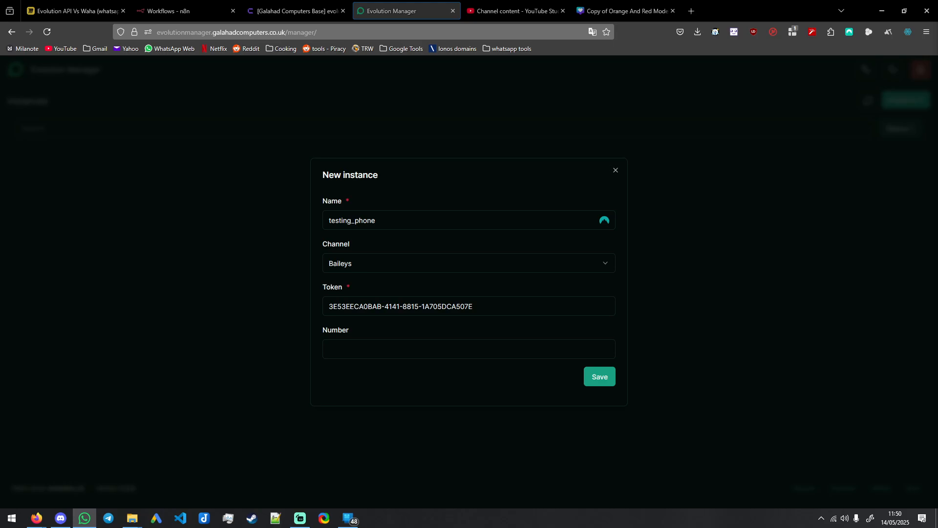
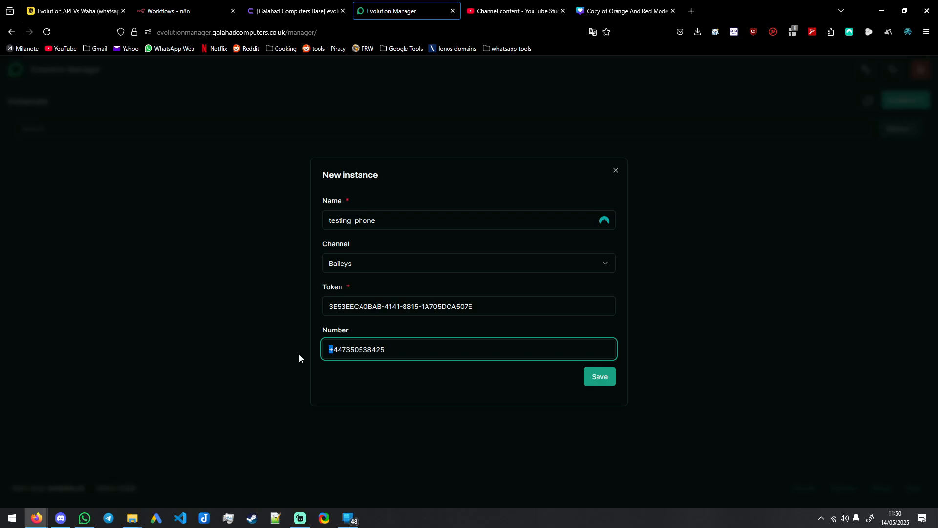
pyautogui.click(598, 376)
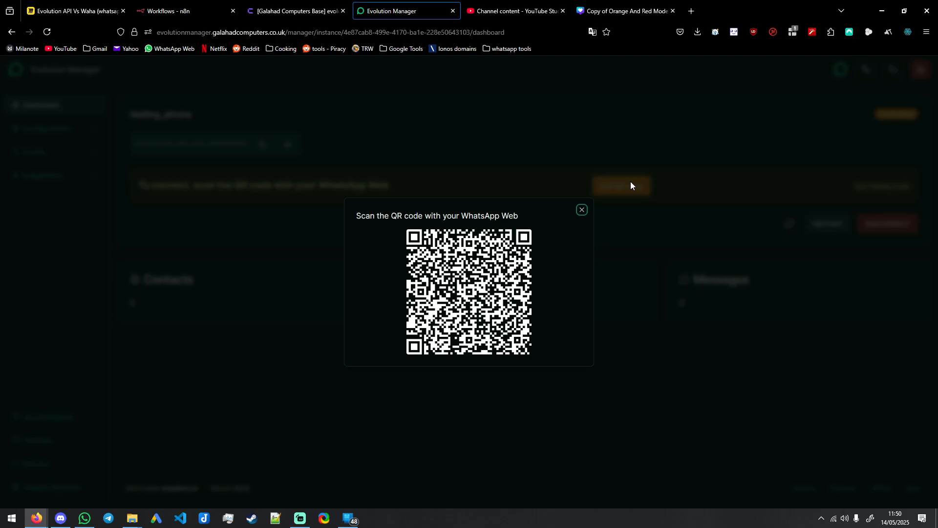
pyautogui.moveTo(628, 200)
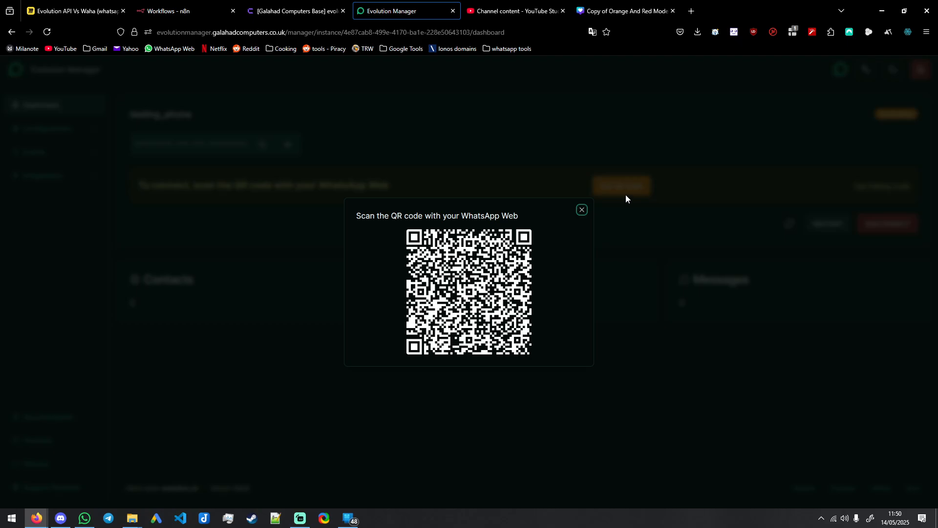
pyautogui.moveTo(581, 209)
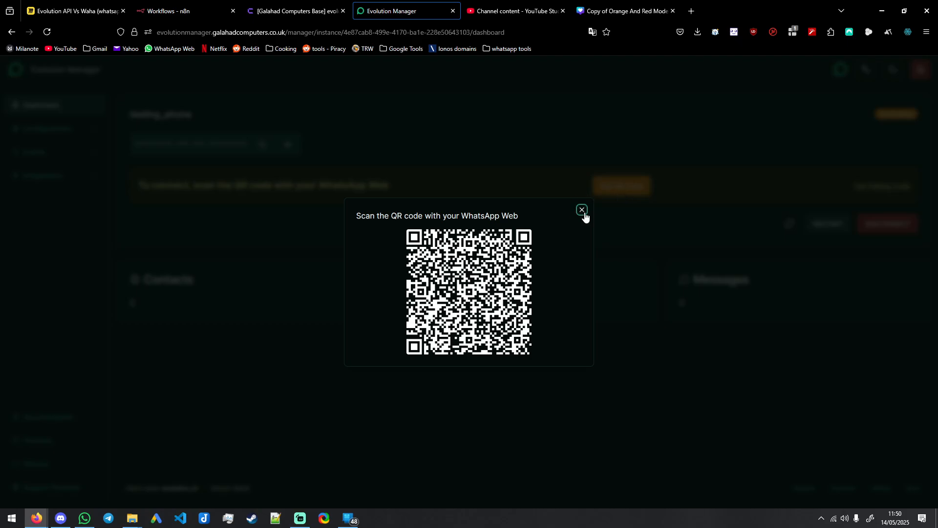
# - Dismiss the WhatsApp QR code window after pairing testing_phone
pyautogui.click(581, 209)
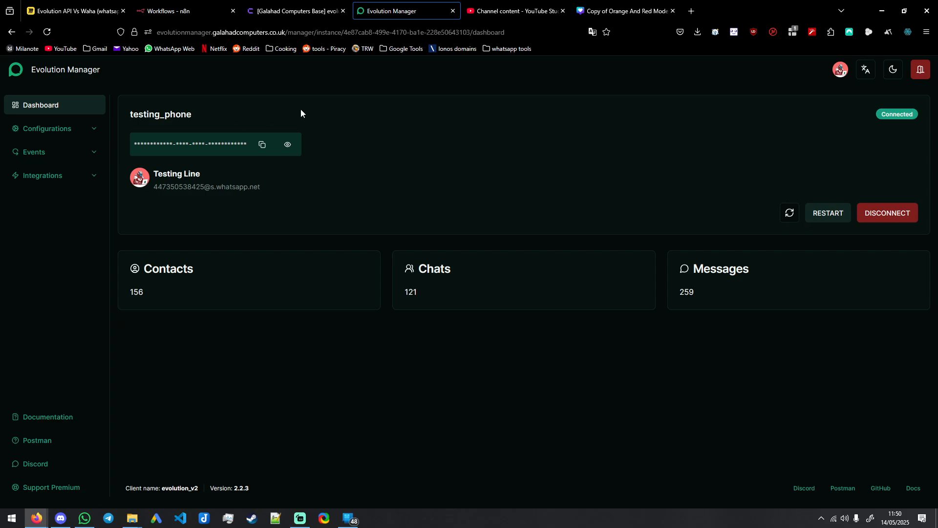
pyautogui.moveTo(382, 108)
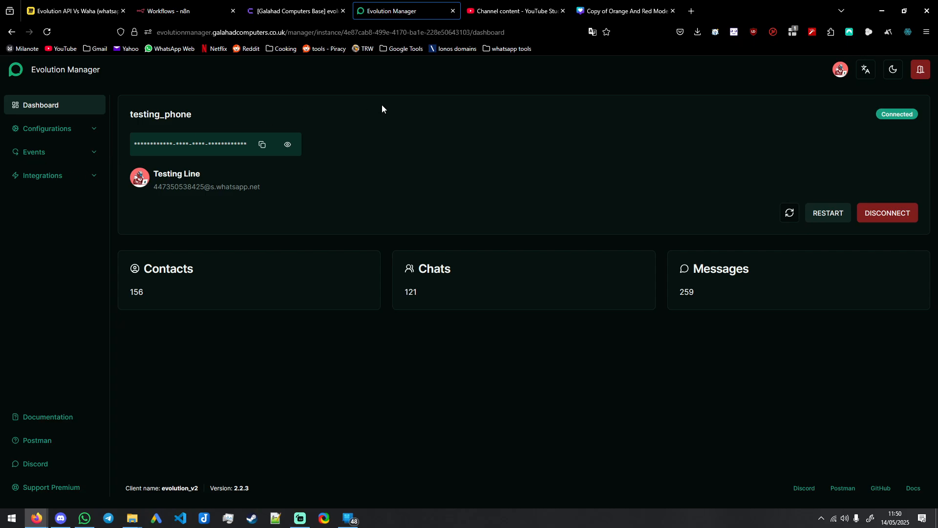
pyautogui.moveTo(371, 95)
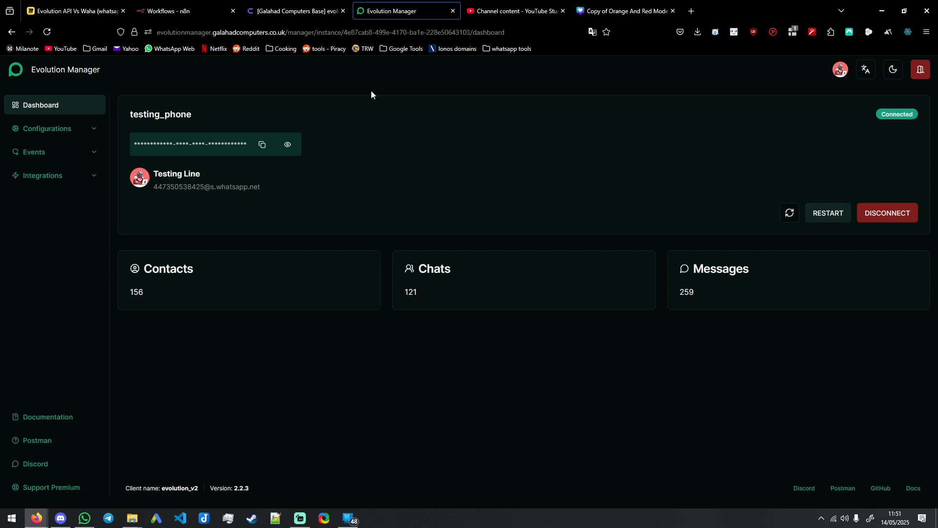
# - Expand Integrations in the sidebar and go to the Chatwoot settings for testing_phone
pyautogui.click(42, 175)
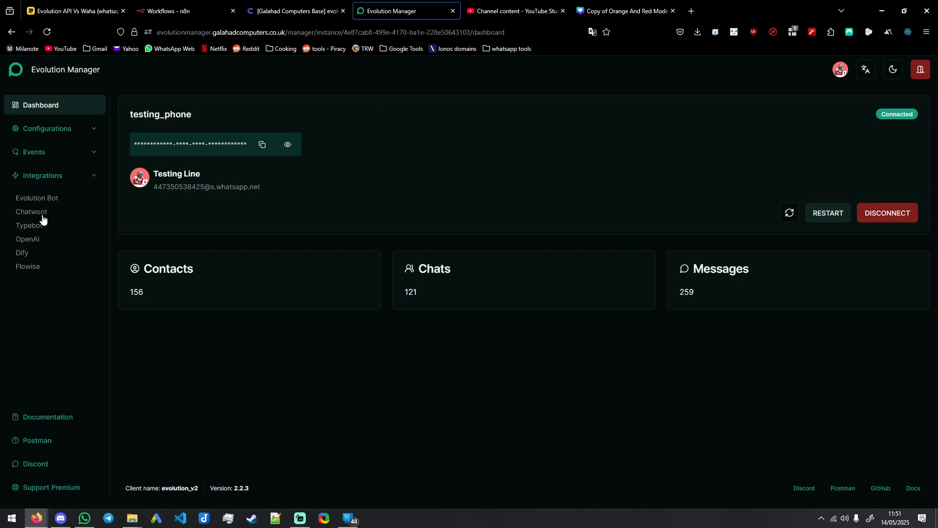
pyautogui.click(31, 211)
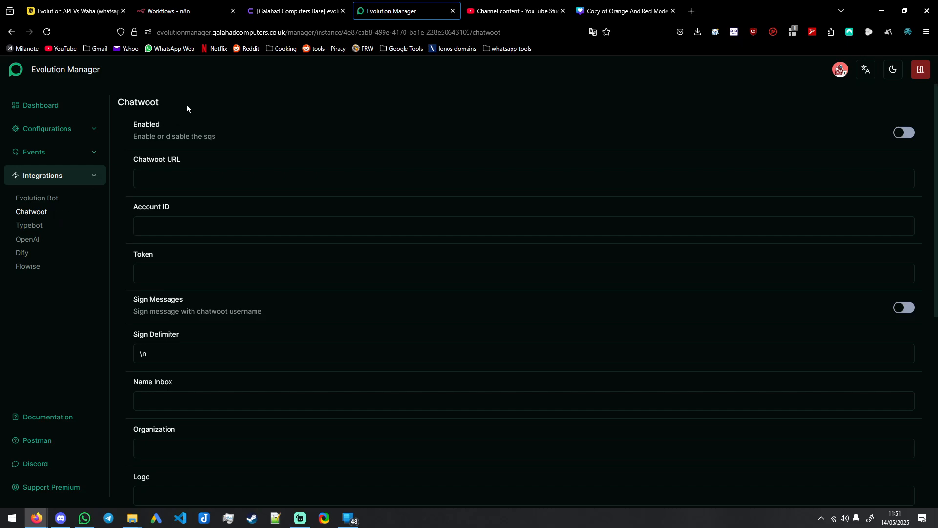
pyautogui.moveTo(407, 9)
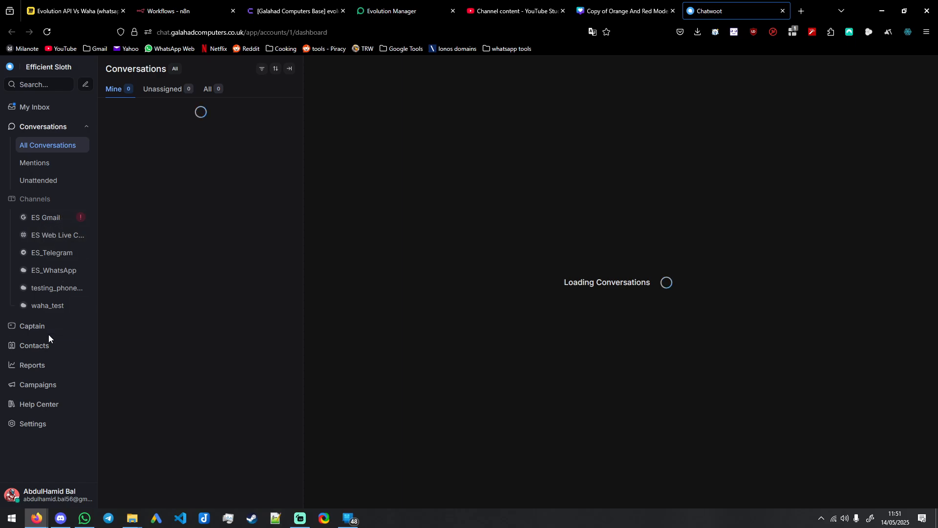
pyautogui.click(47, 305)
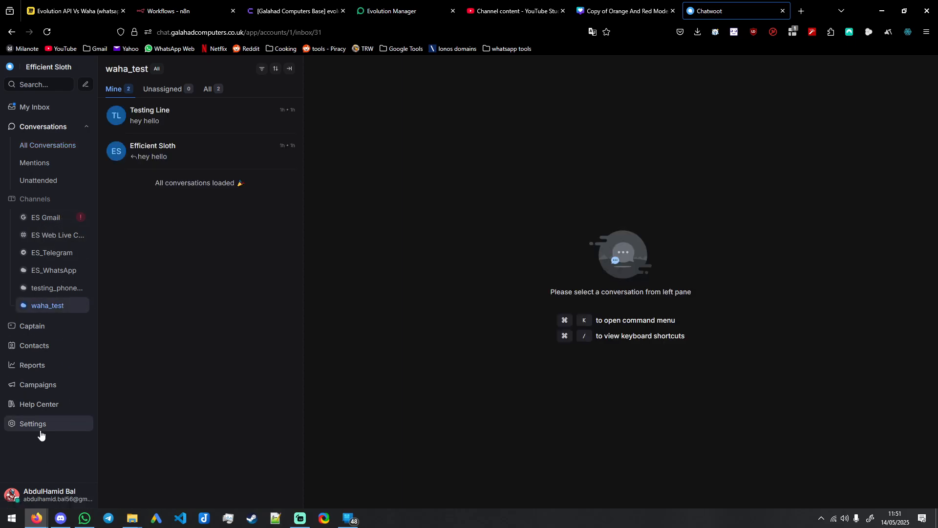
pyautogui.click(32, 423)
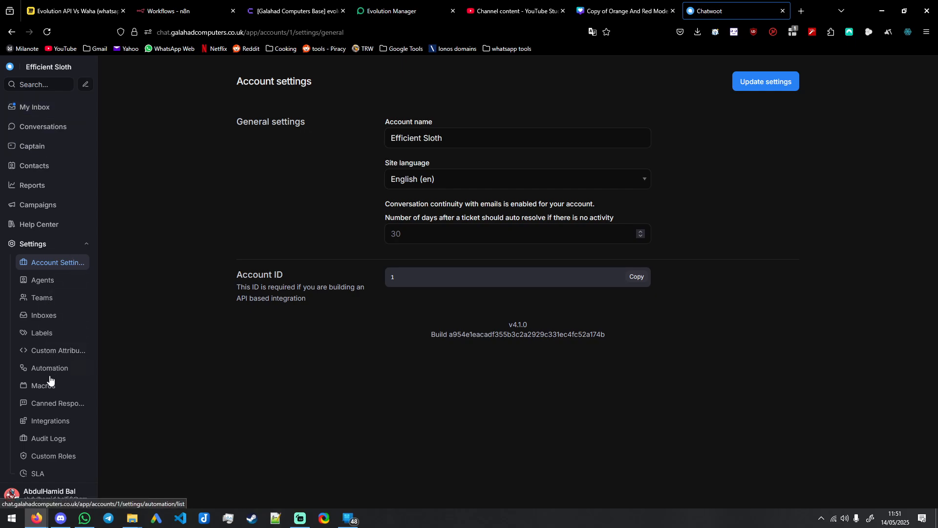
pyautogui.click(42, 316)
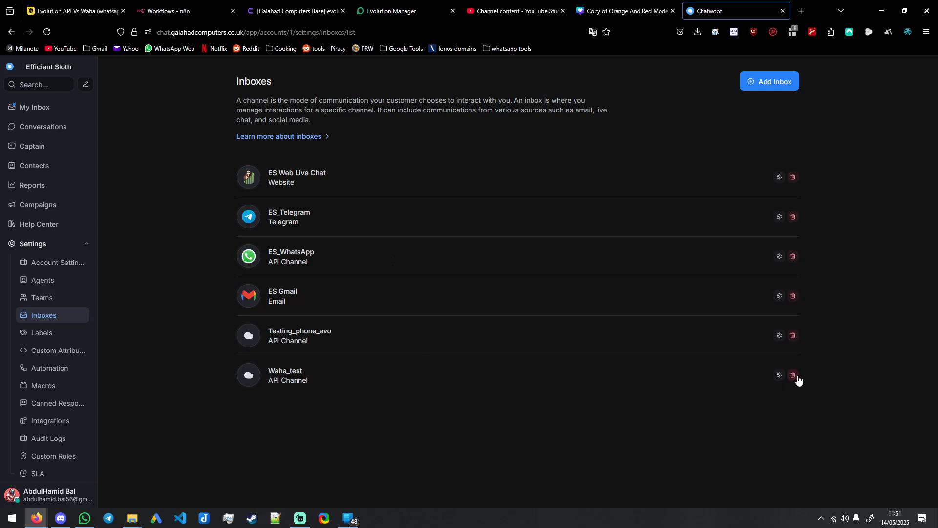
# - Delete the waha_test and testing_phone_evo inboxes, confirming each by name
pyautogui.click(794, 375)
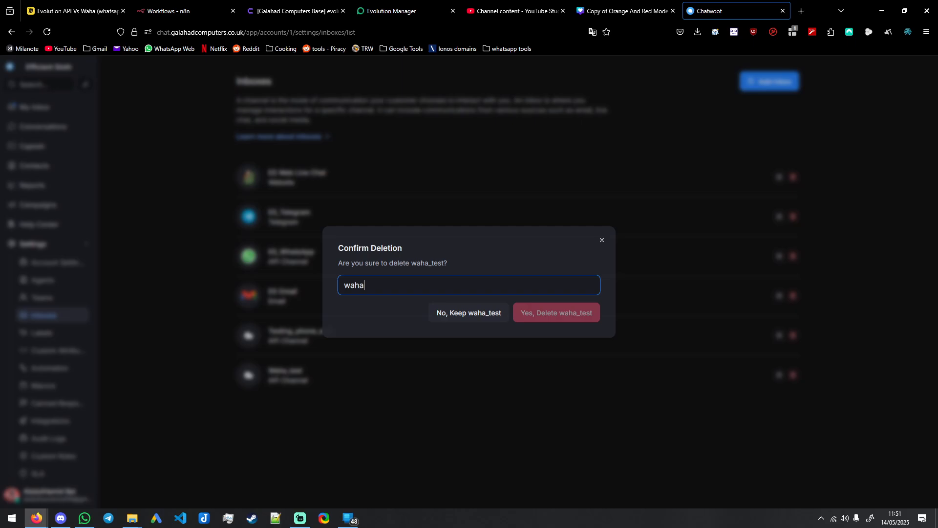
pyautogui.click(556, 312)
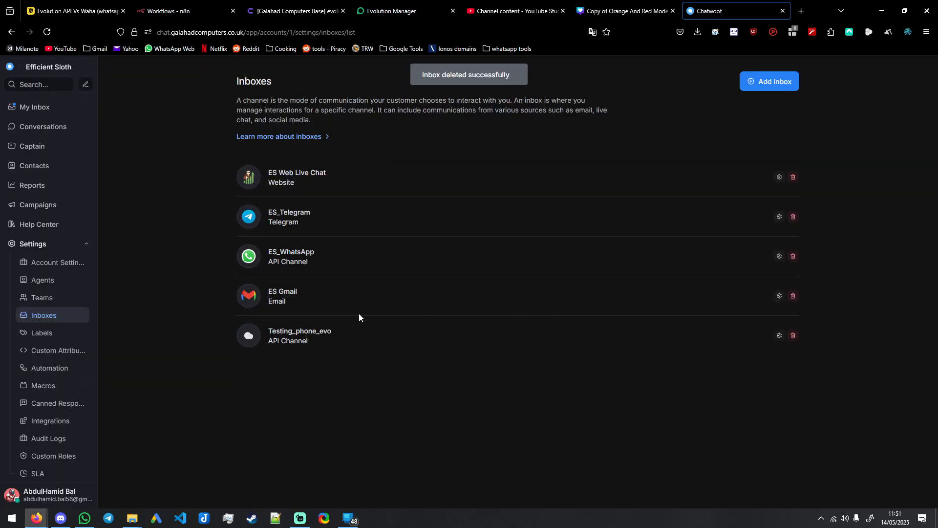
pyautogui.click(794, 335)
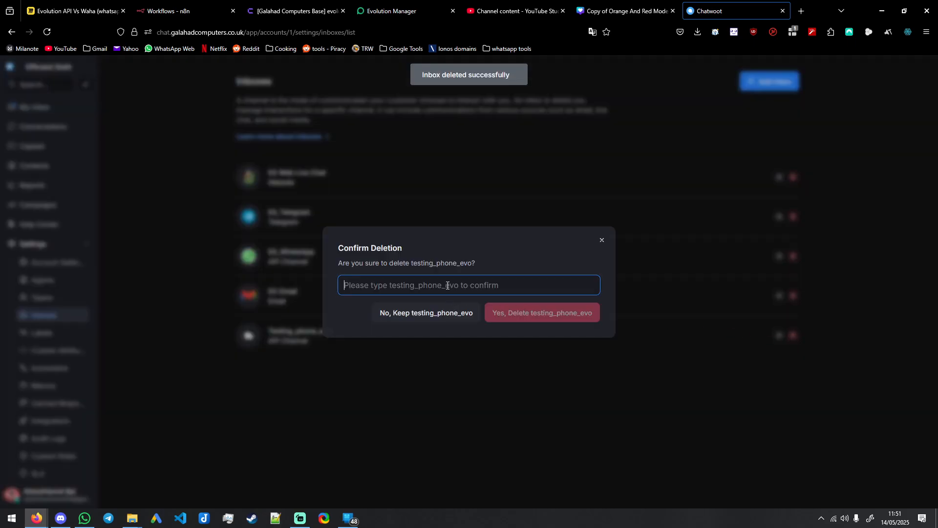
pyautogui.write('testing_')
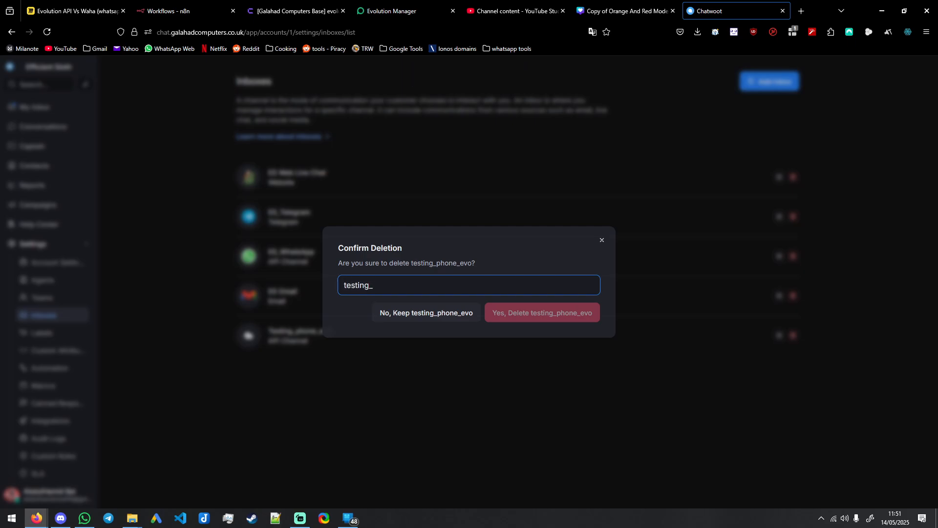
pyautogui.click(540, 313)
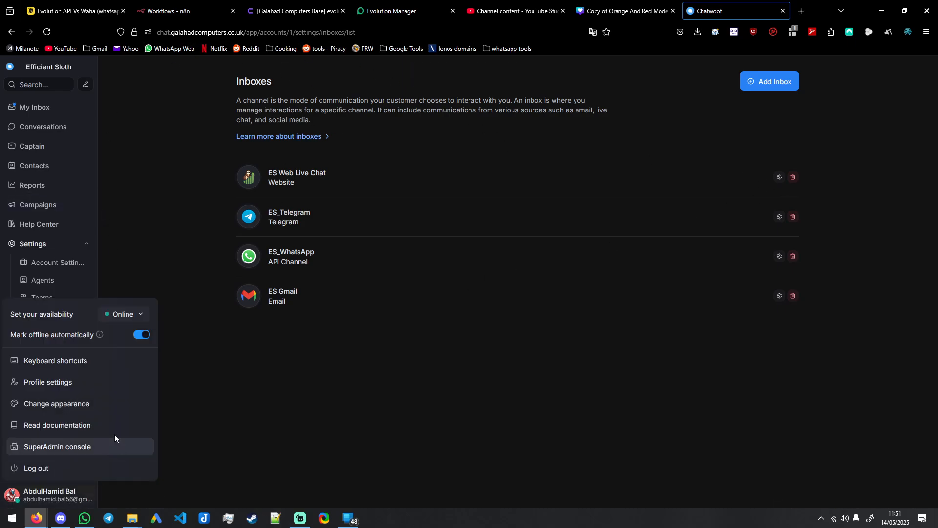
pyautogui.click(47, 383)
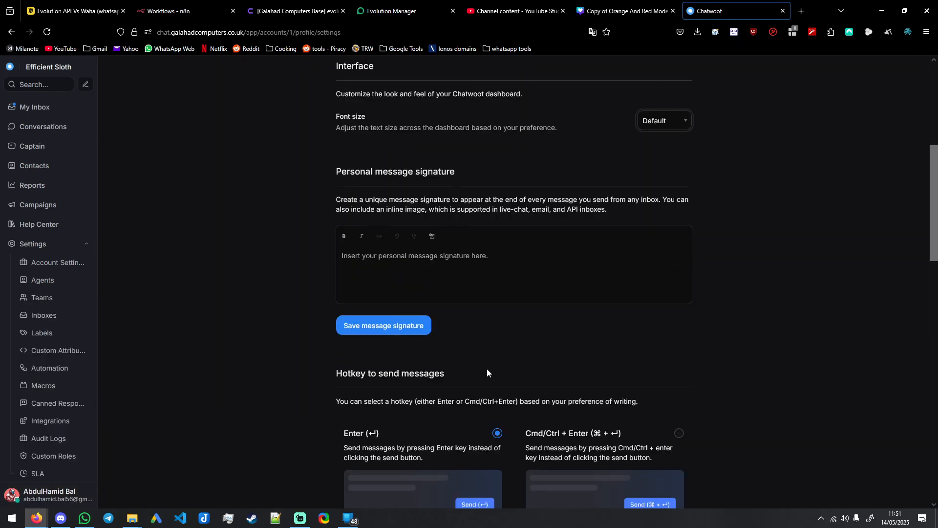
pyautogui.click(671, 467)
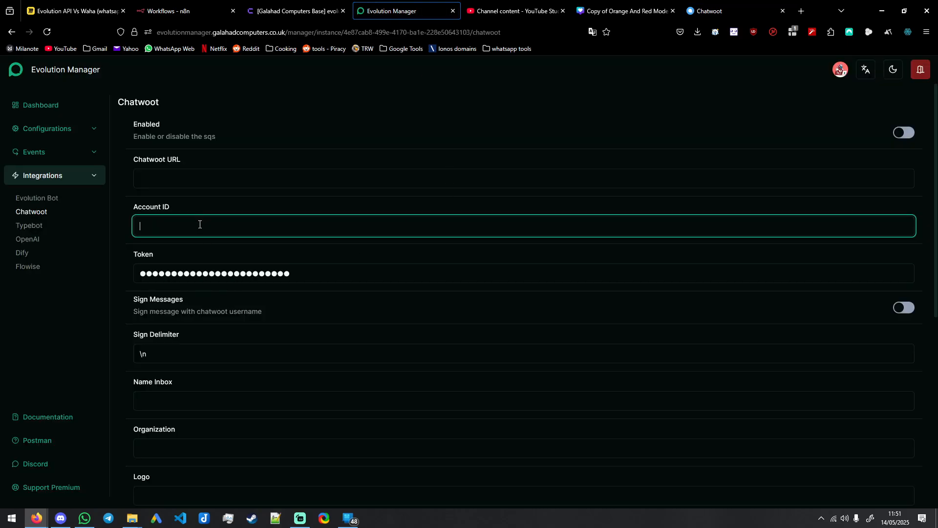
pyautogui.write('1')
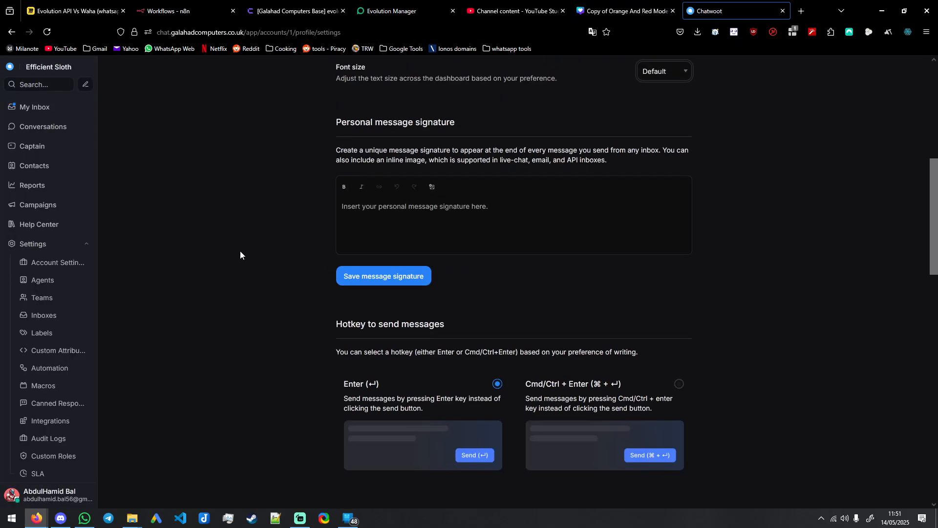
pyautogui.scroll(3)
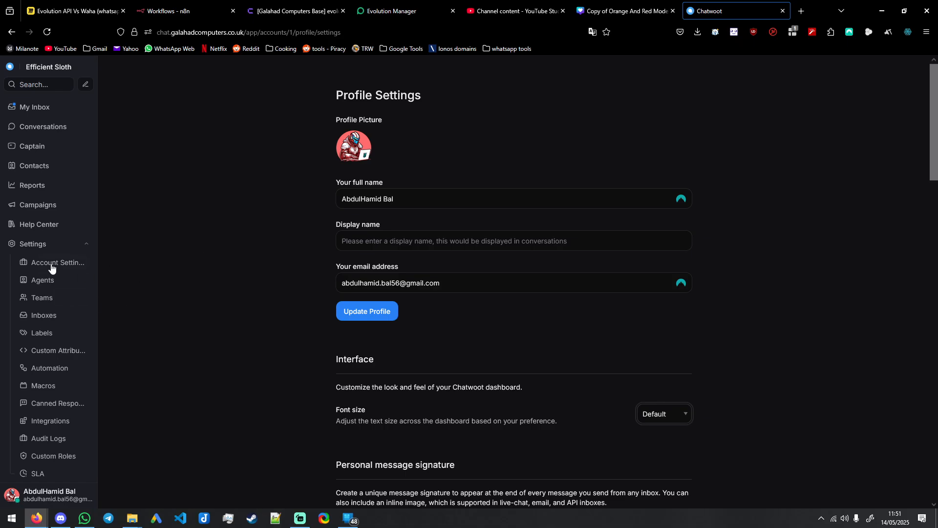
pyautogui.click(58, 262)
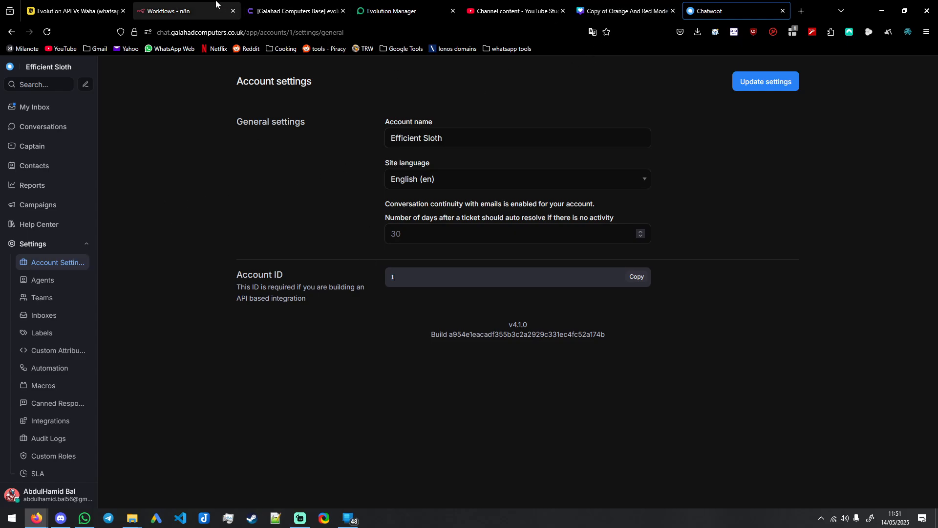
pyautogui.moveTo(293, 10)
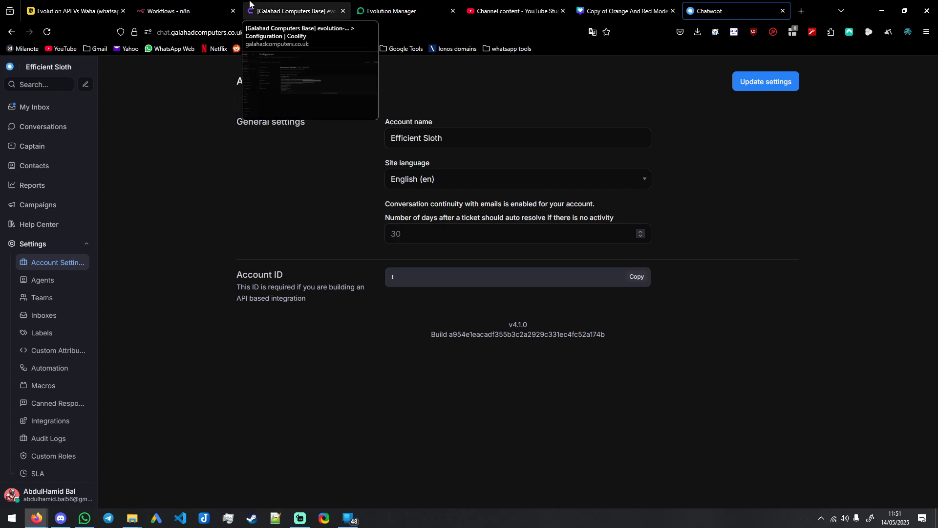
# - Return to Chatwoot and select its site URL from the address bar for copying
pyautogui.click(407, 11)
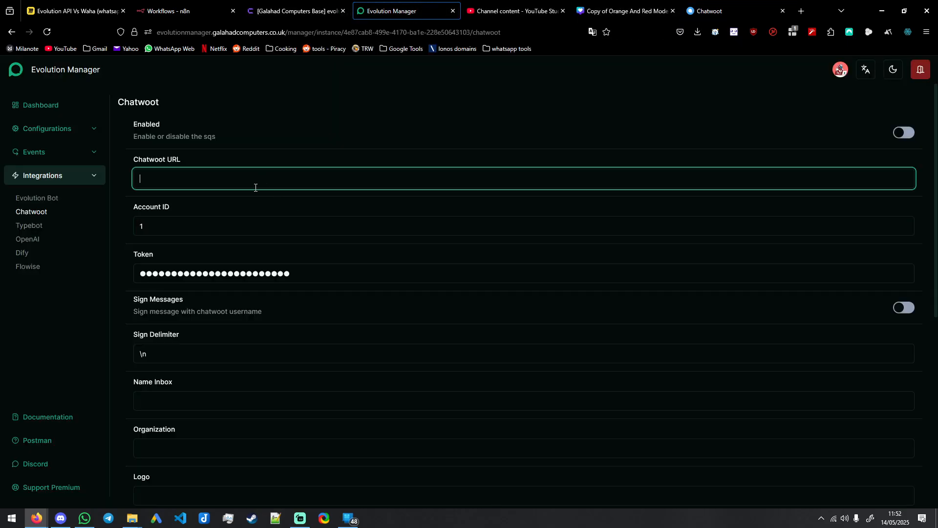
pyautogui.click(714, 10)
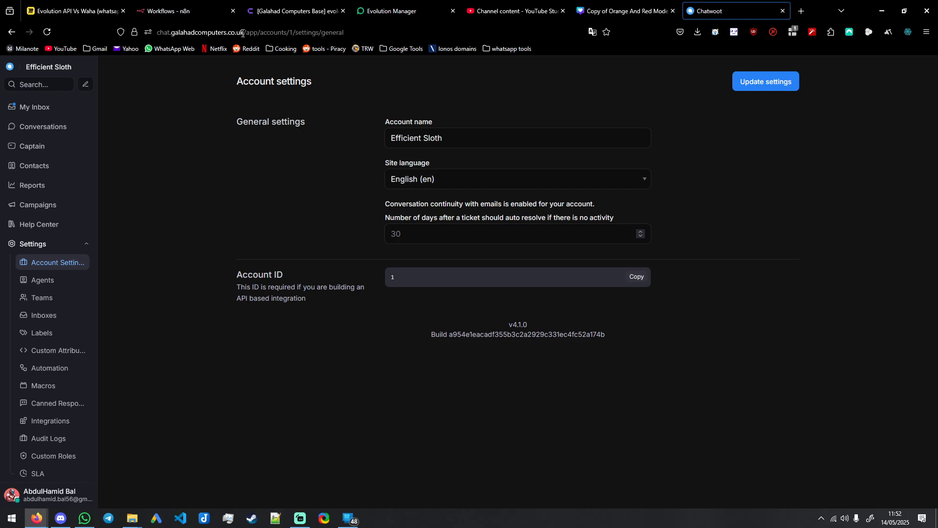
pyautogui.click(260, 32)
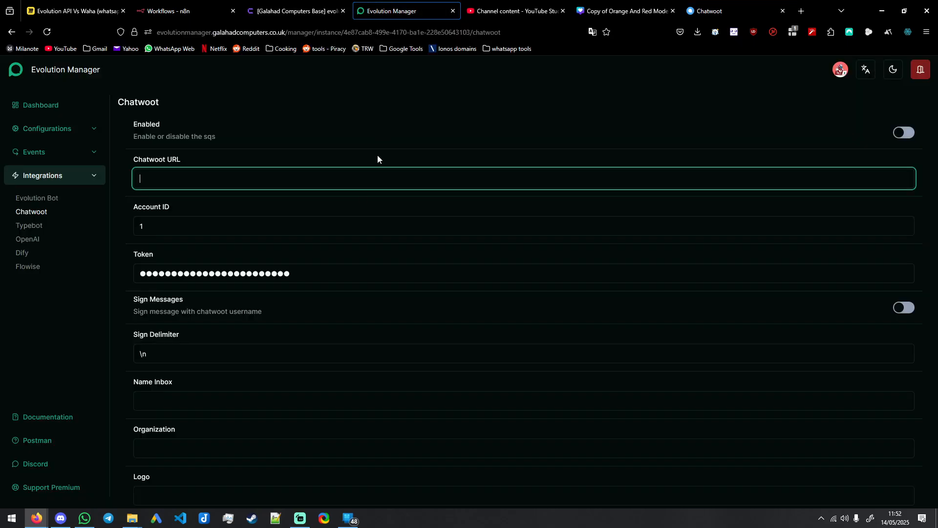
# - Name the inbox testing phone evo, enable Auto Create and save the Chatwoot integration for testing_phone
pyautogui.scroll(-3)
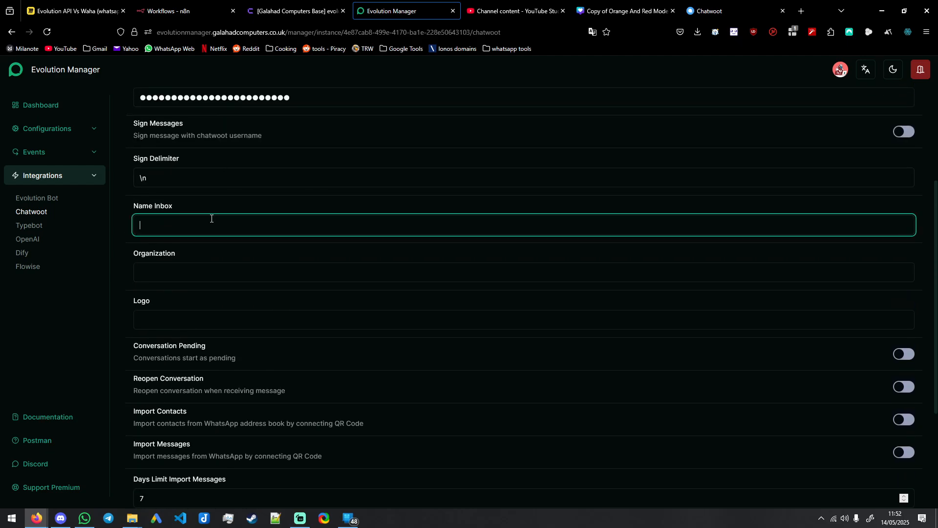
pyautogui.write('testing phone evo')
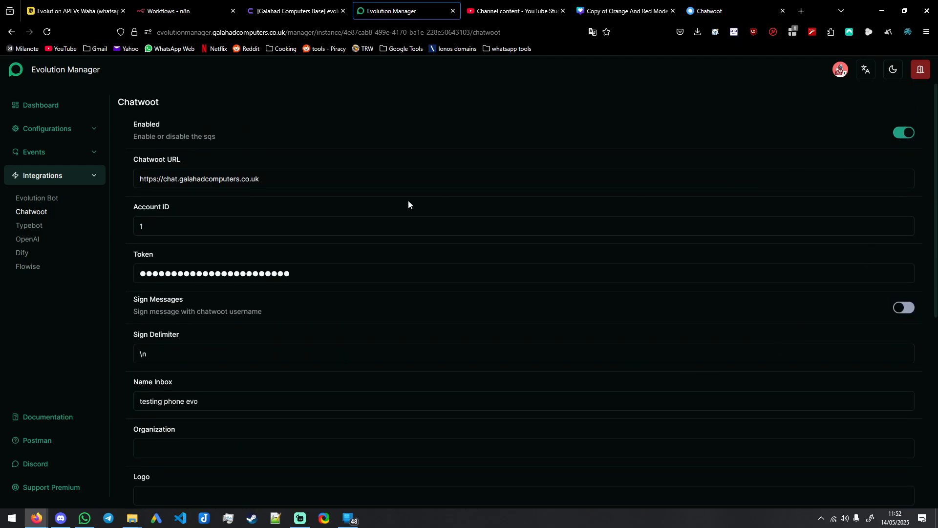
pyautogui.scroll(-3)
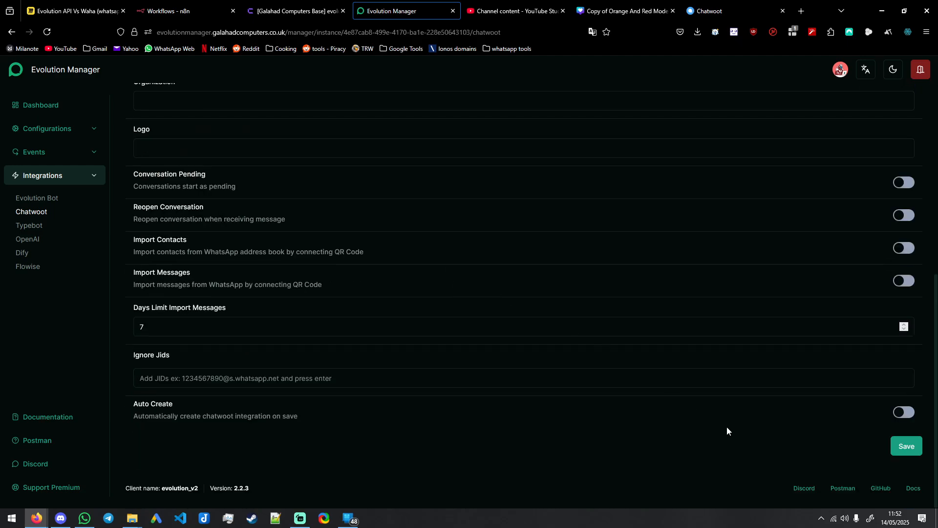
pyautogui.click(903, 411)
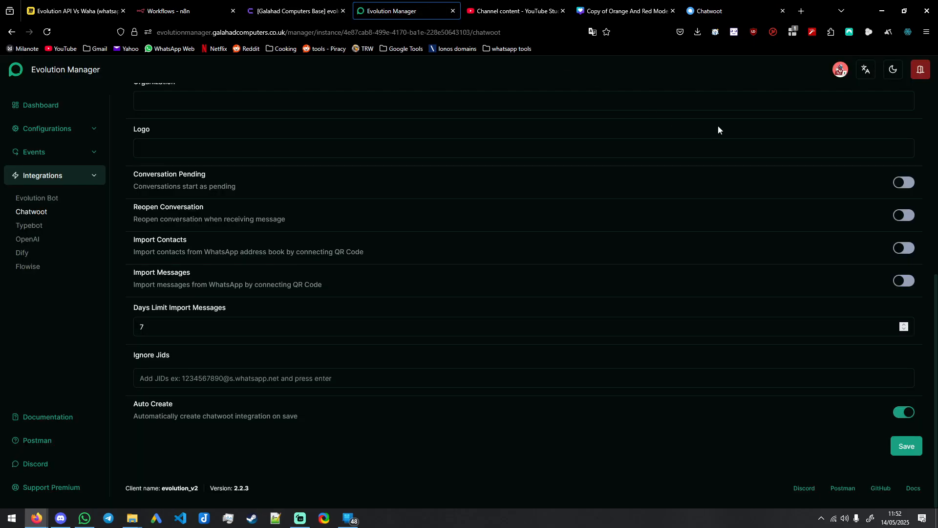
pyautogui.click(906, 446)
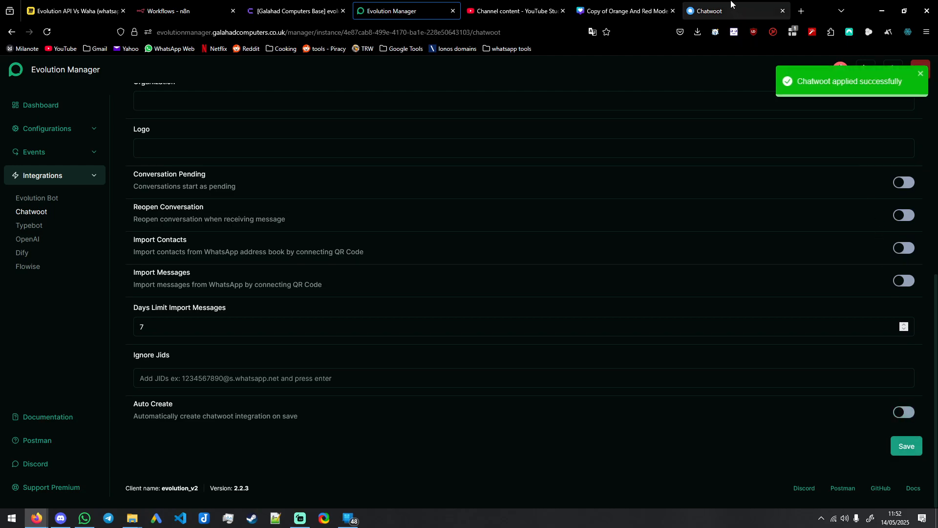
pyautogui.click(714, 10)
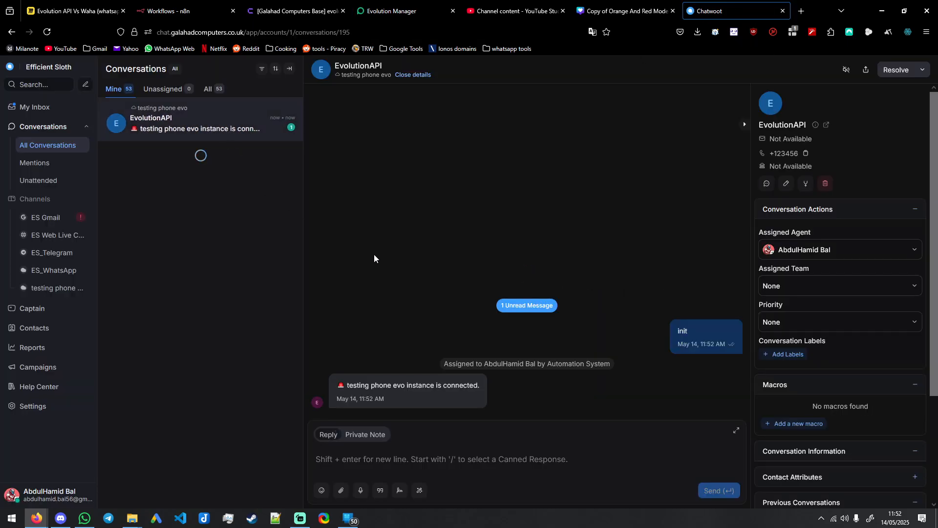
pyautogui.moveTo(377, 395)
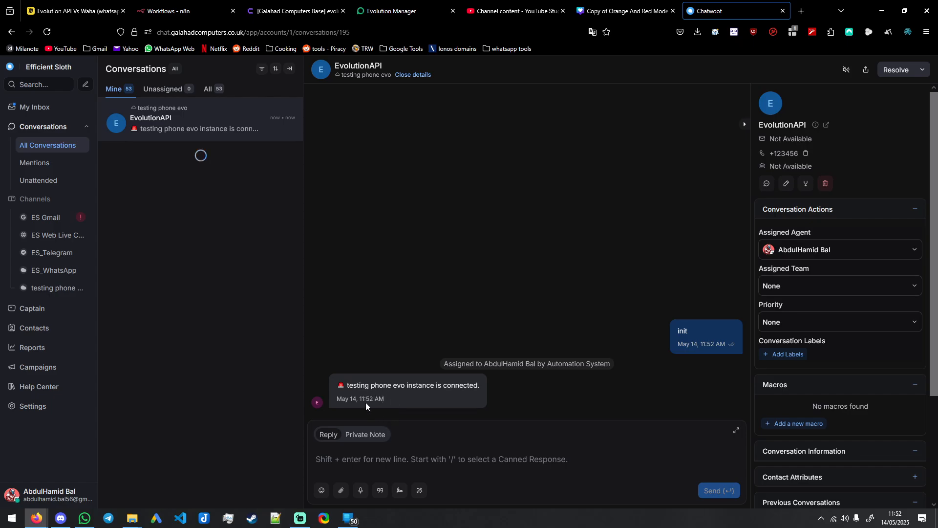
pyautogui.moveTo(385, 371)
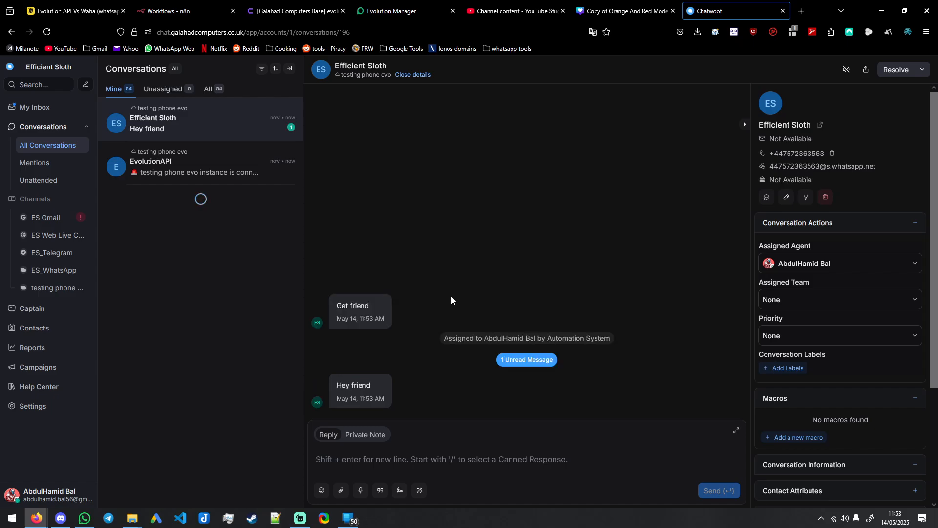
pyautogui.moveTo(441, 339)
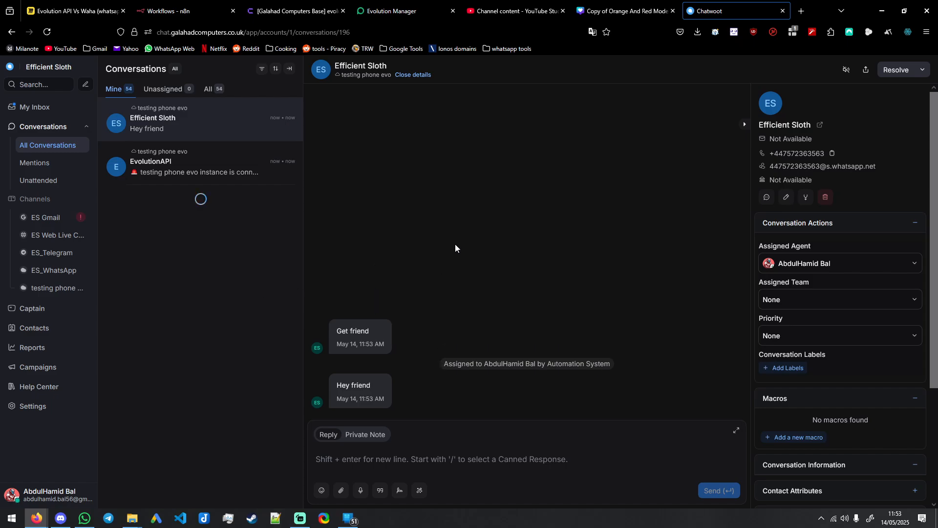
# - Watch the Efficient Sloth chat receive 'Get friend' and 'Hey friend', then look for the banner tab
pyautogui.rightClick(180, 166)
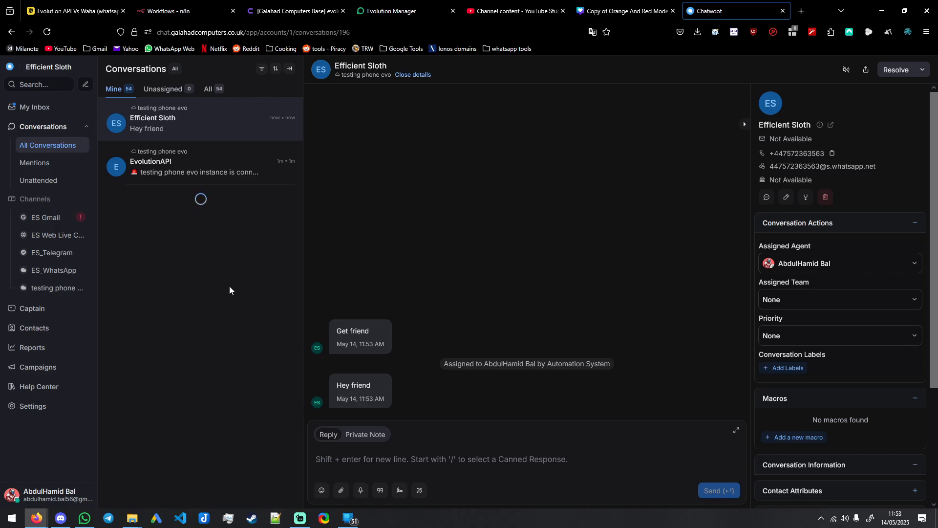
pyautogui.moveTo(262, 243)
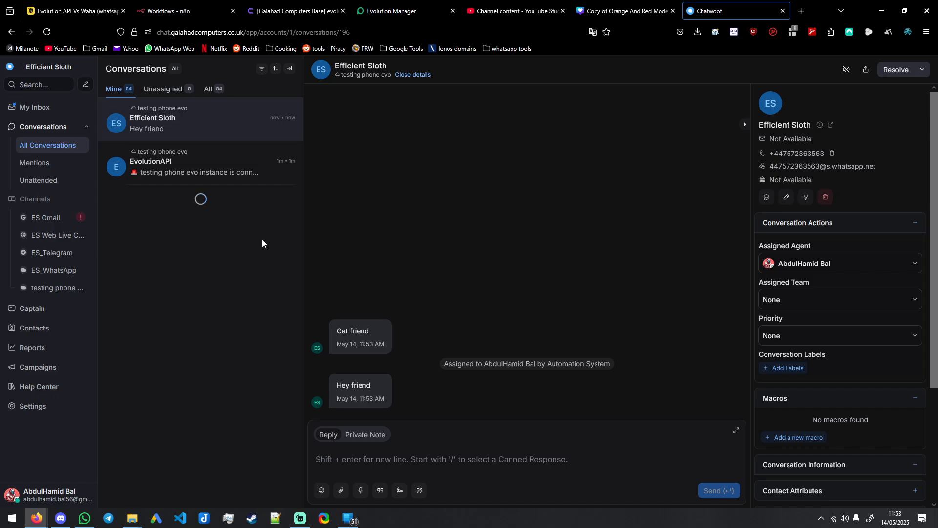
pyautogui.click(511, 11)
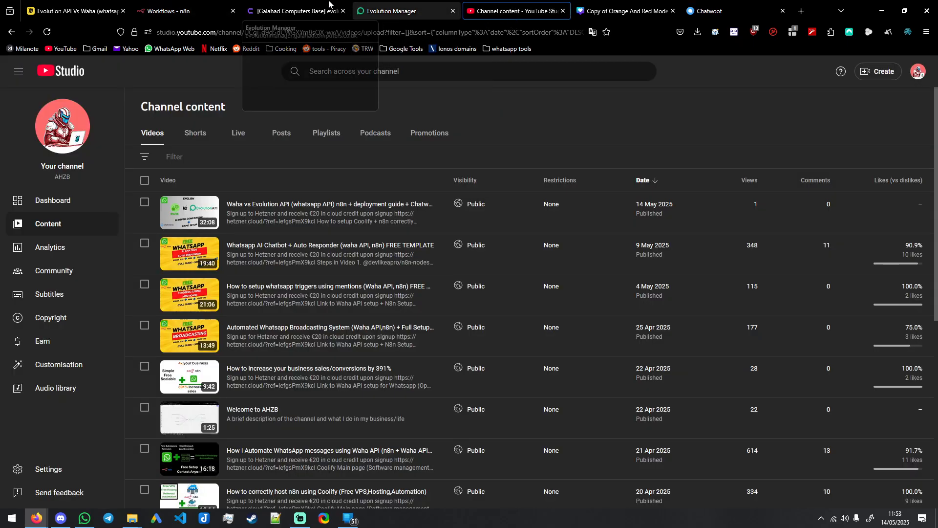
# - Check the Canva WAHA vs Evolution API banner PNG downloaded, then return to the Chatwoot conversation
pyautogui.click(174, 11)
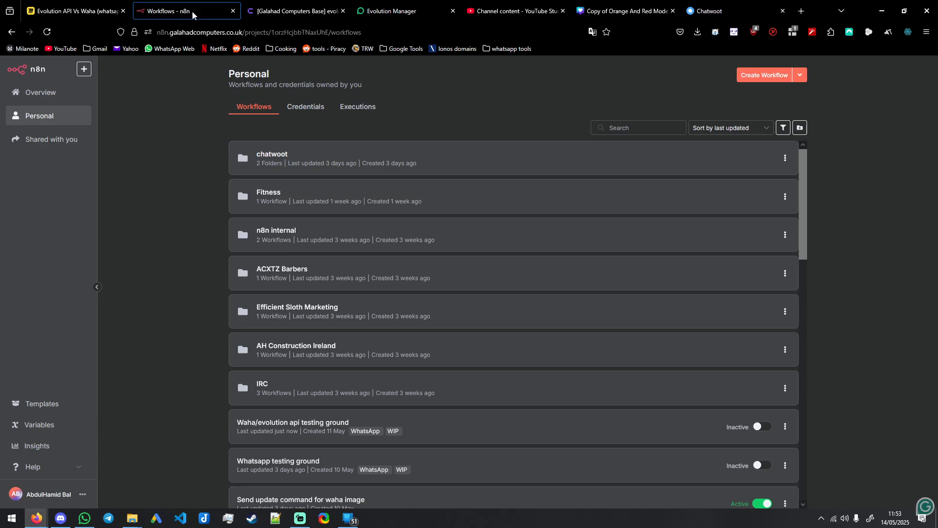
pyautogui.click(625, 10)
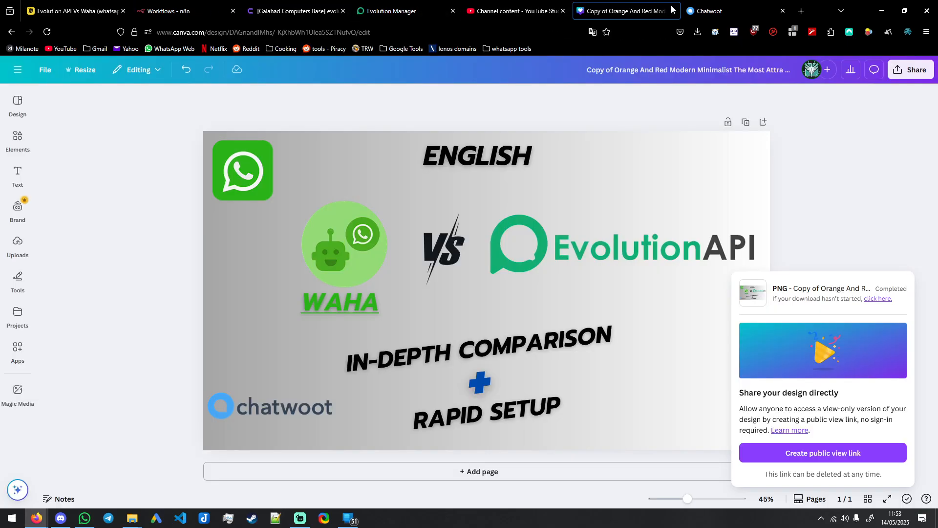
pyautogui.click(732, 11)
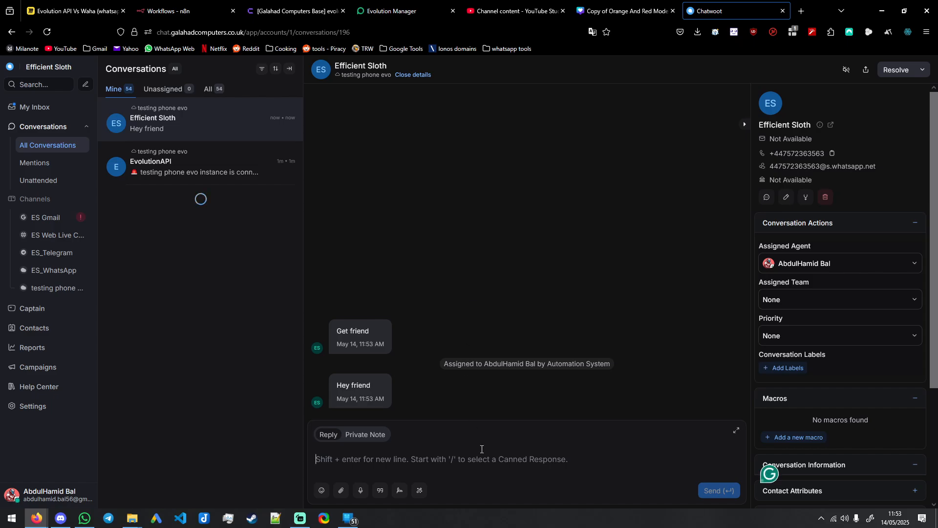
pyautogui.moveTo(360, 490)
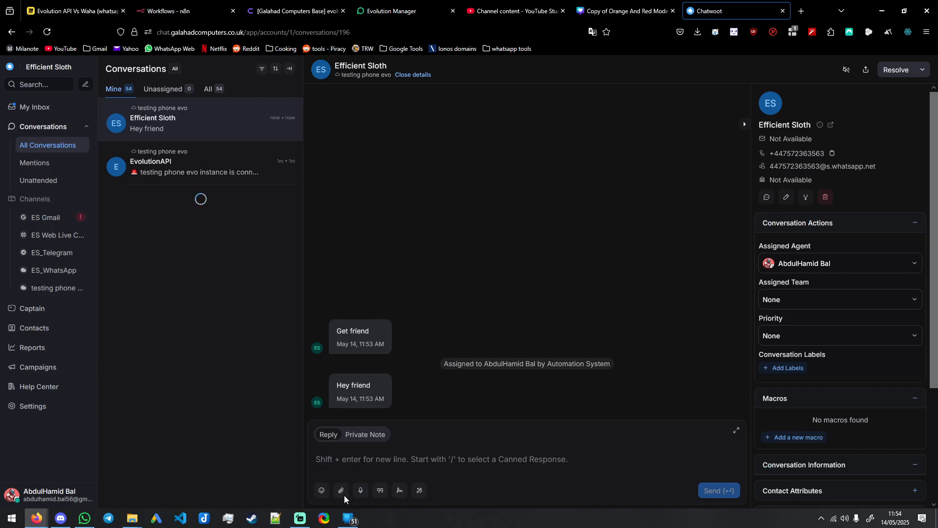
# - Attach the WAHA vs Evolution API banner PNG and send it to the Efficient Sloth contact
pyautogui.click(340, 490)
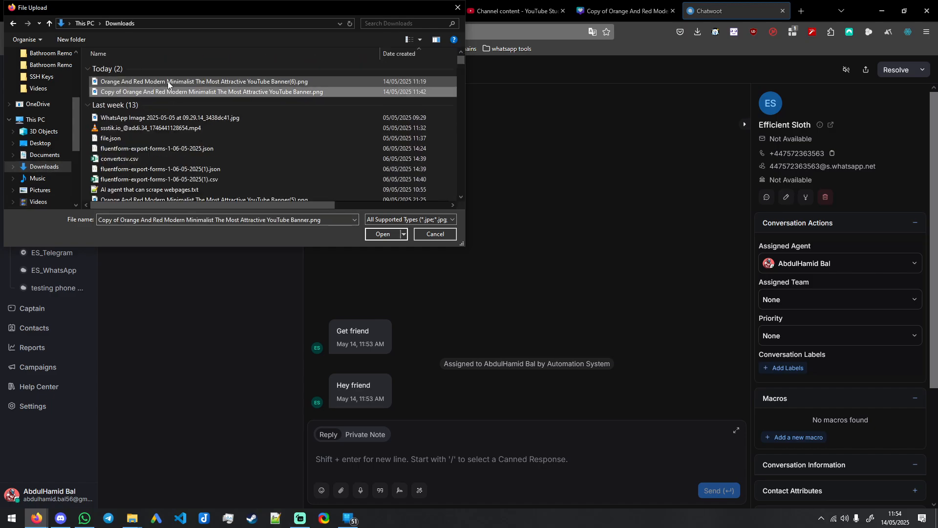
pyautogui.click(382, 234)
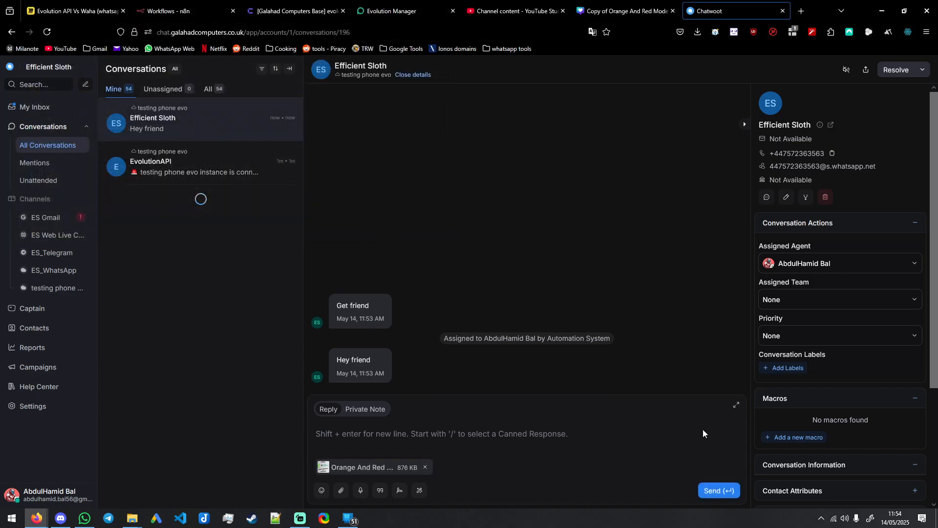
pyautogui.click(719, 490)
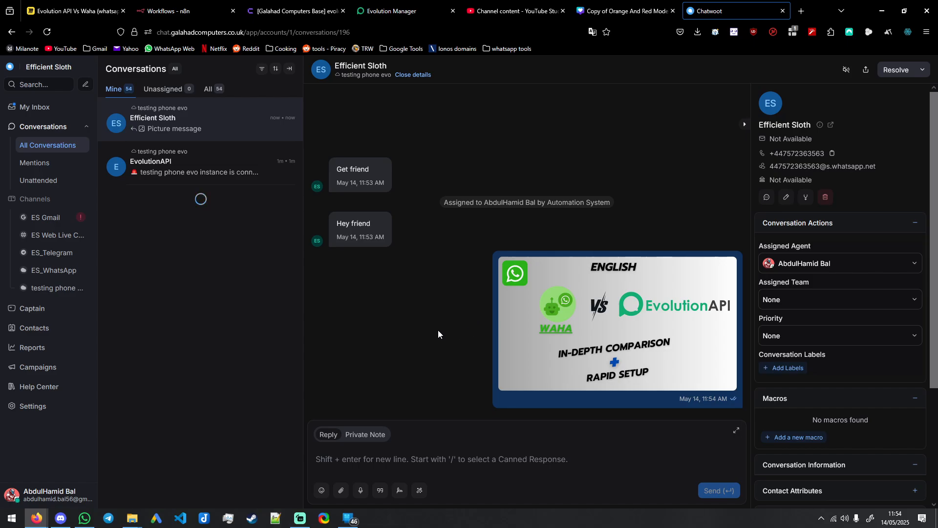
pyautogui.moveTo(364, 493)
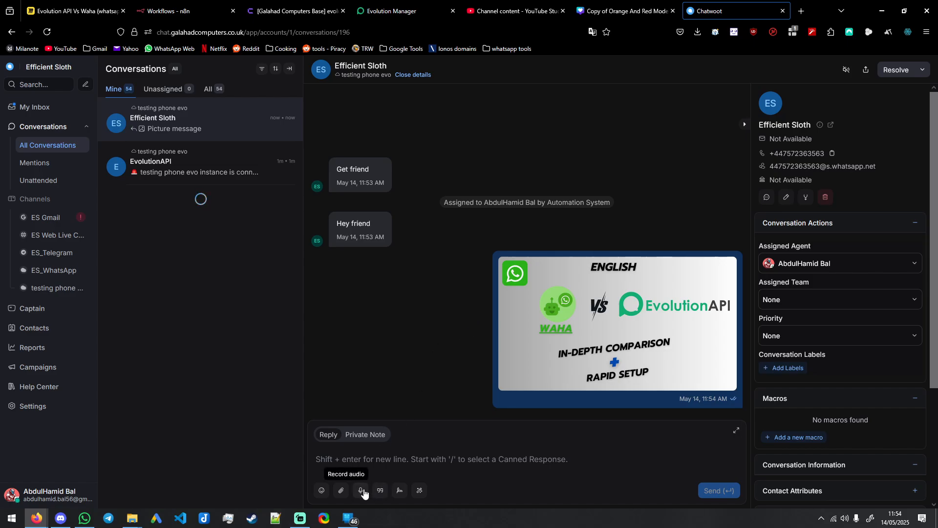
# - Start and stop a voice recording, receive the sunset photo, then switch to the n8n workflows page
pyautogui.click(362, 490)
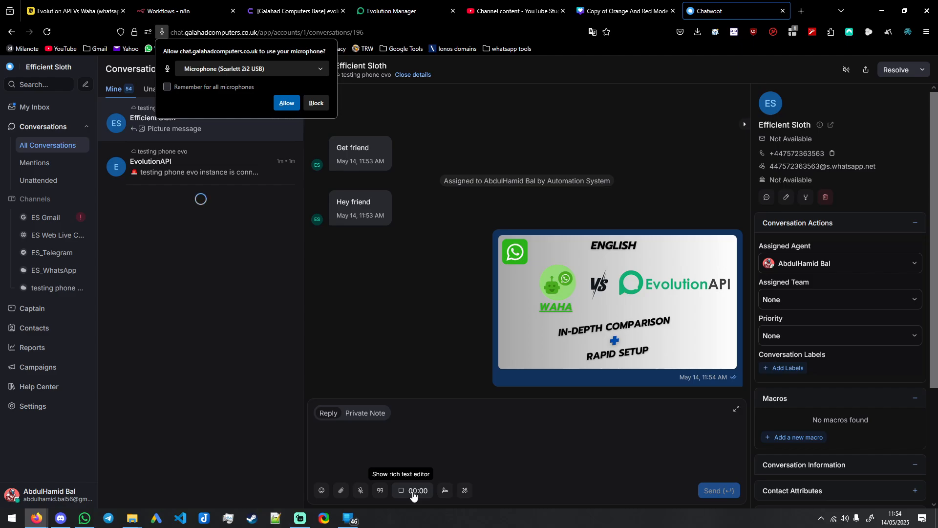
pyautogui.click(286, 103)
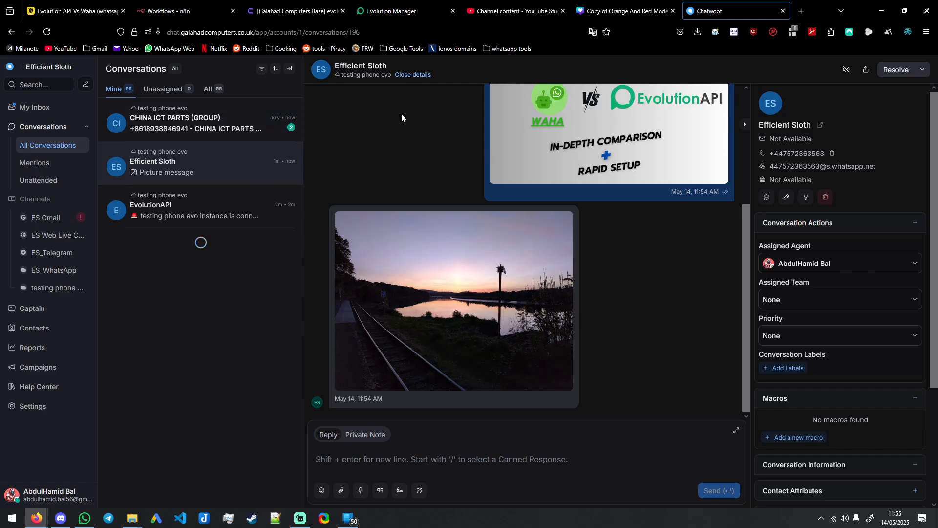
pyautogui.click(180, 11)
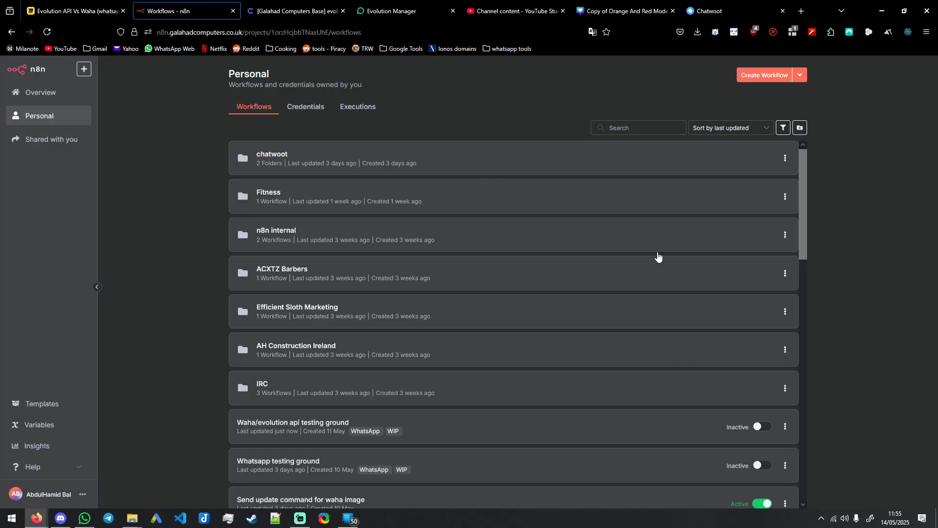